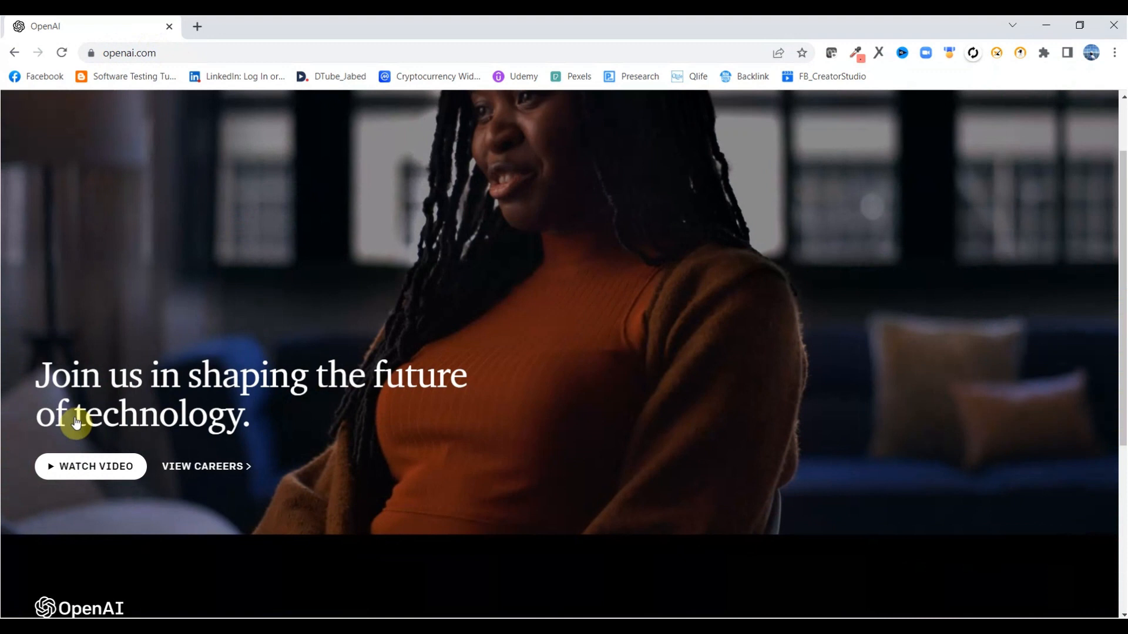
mouse_move(69, 396)
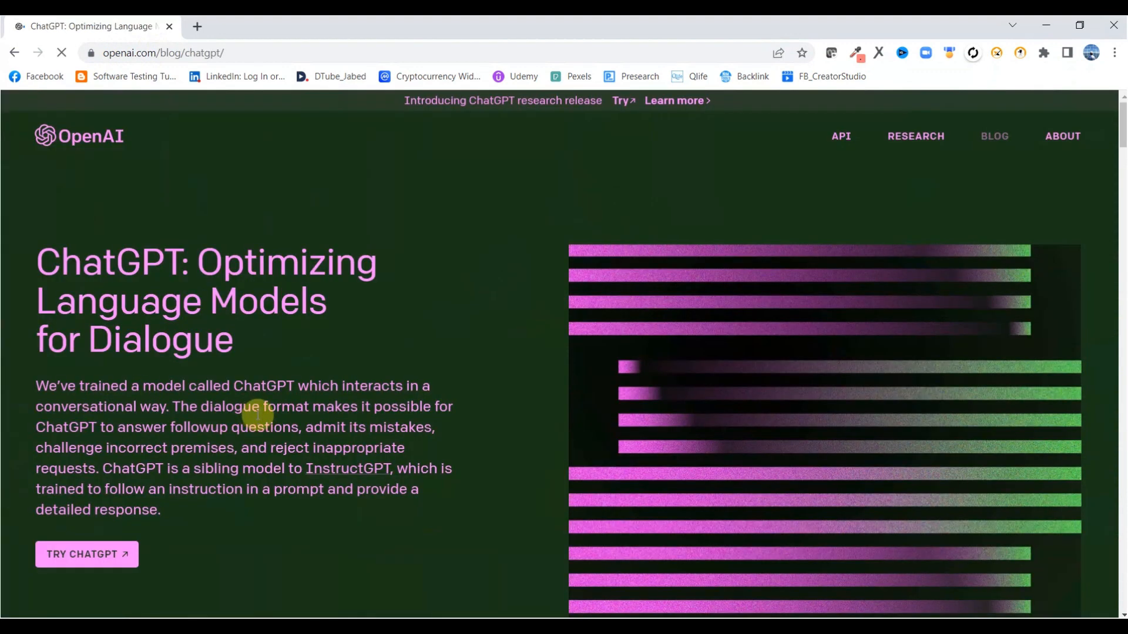
Step: Scroll the ChatGPT announcement post and launch ChatGPT through its Try ChatGPT button
scroll("down", 3)
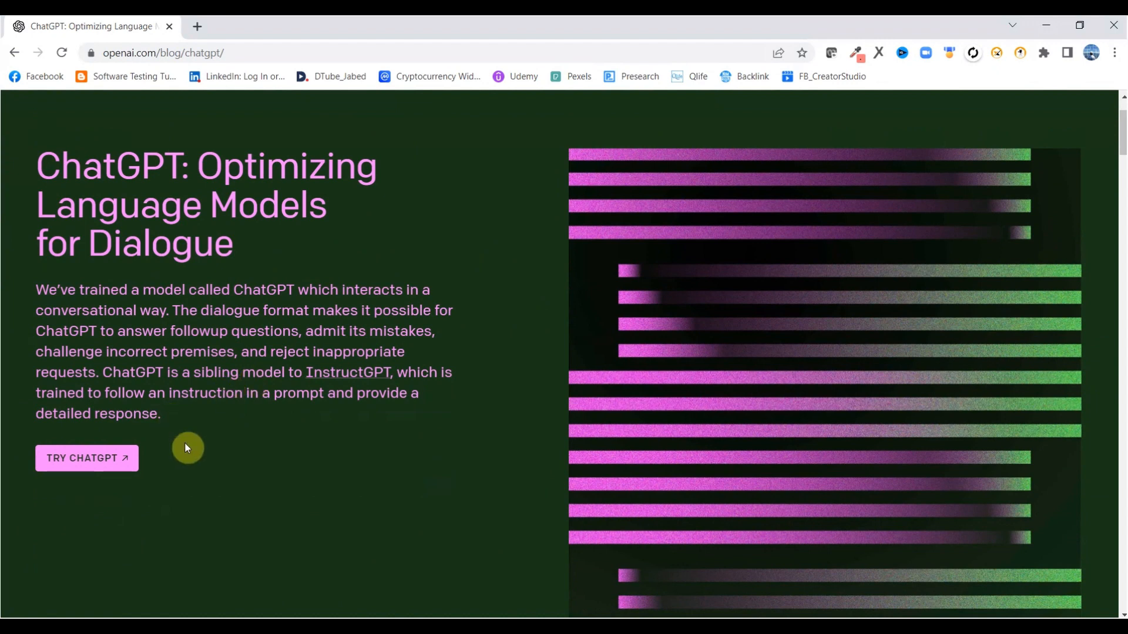
scroll("down", 3)
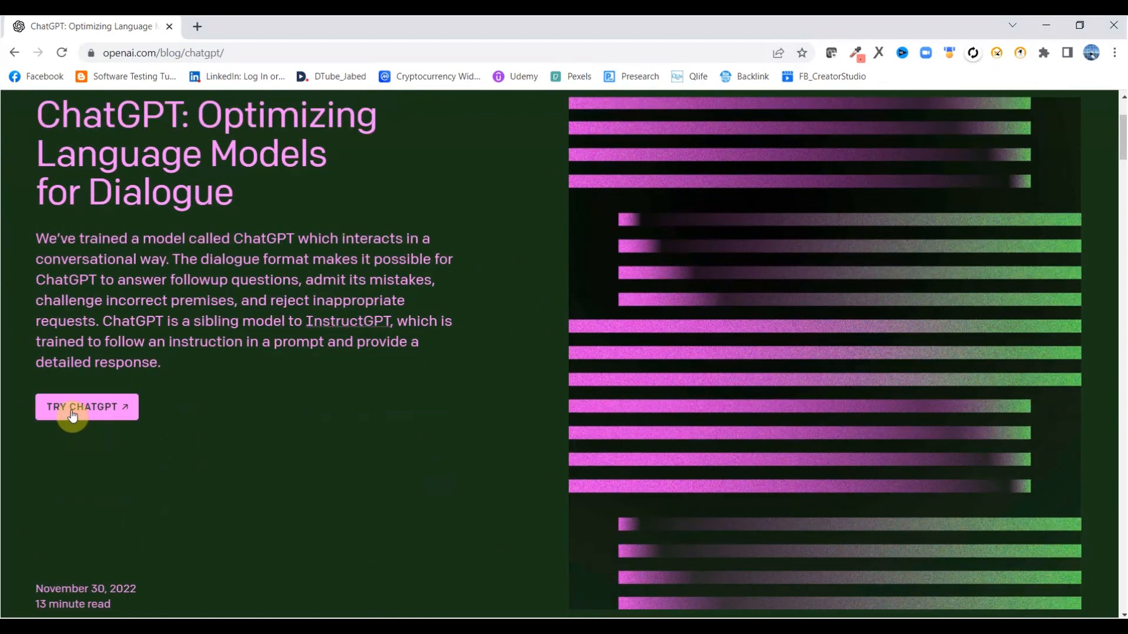
left_click(86, 407)
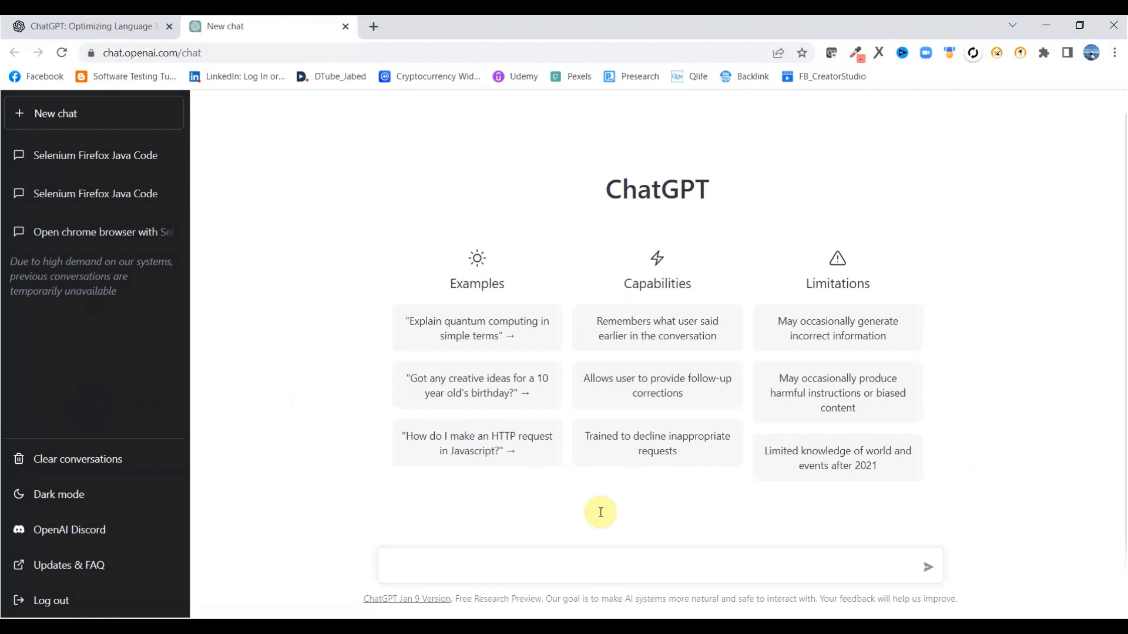
mouse_move(416, 560)
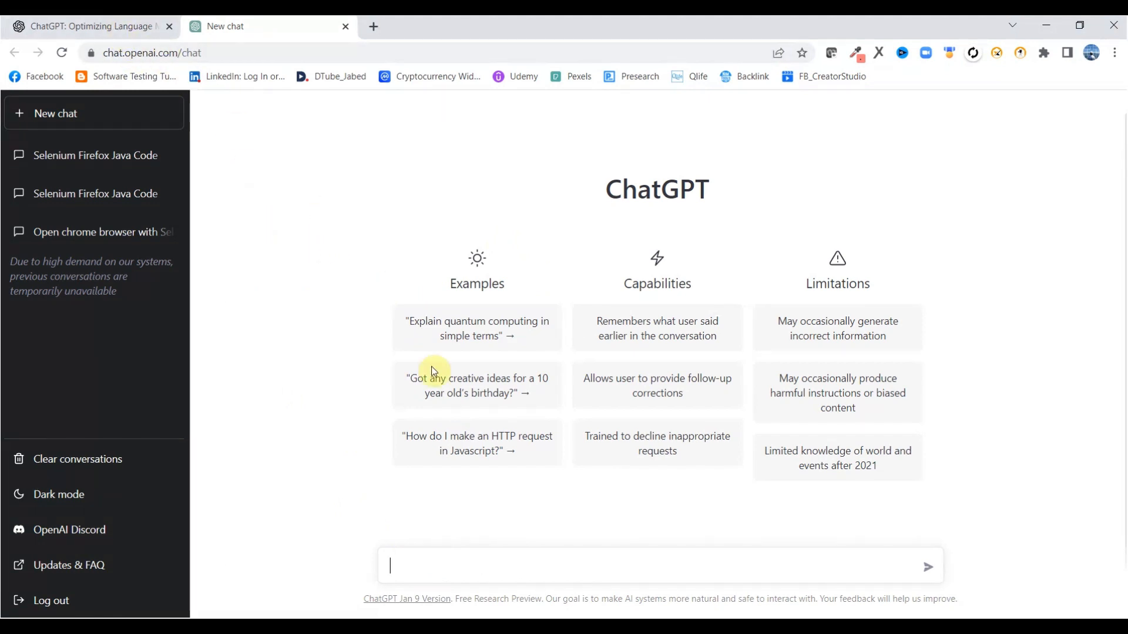
mouse_move(444, 536)
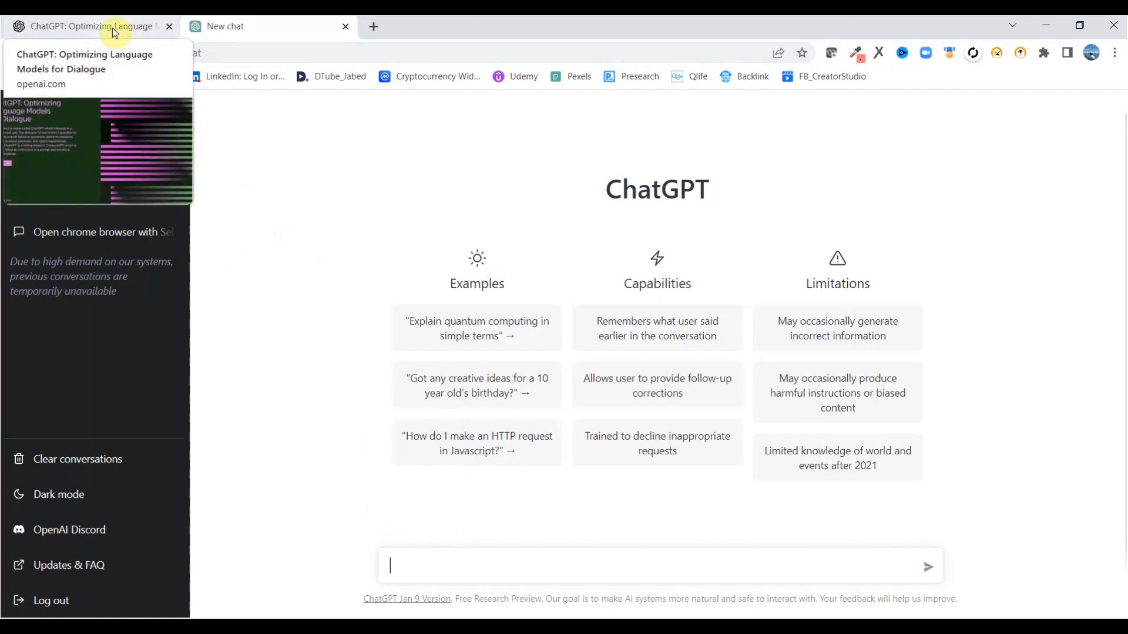
left_click(86, 26)
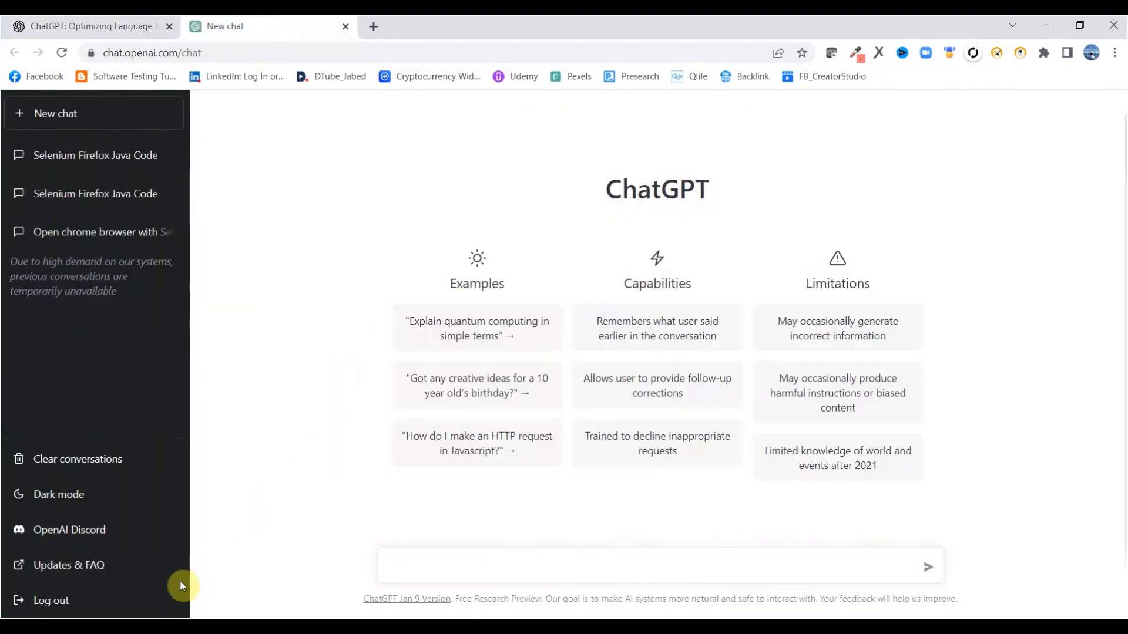
mouse_move(253, 387)
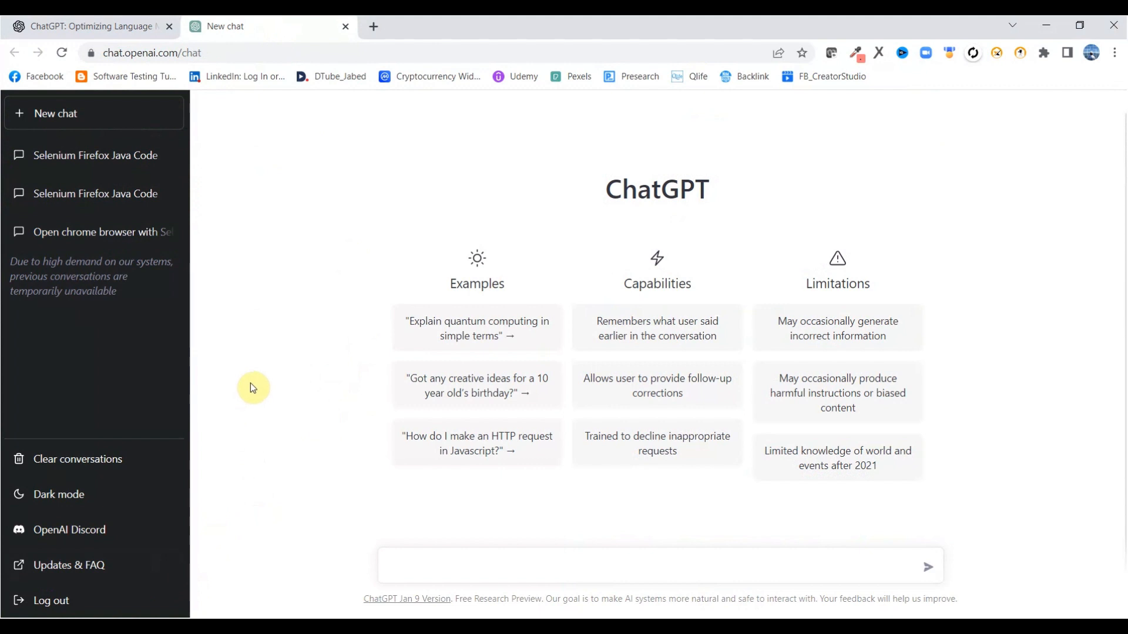
mouse_move(331, 493)
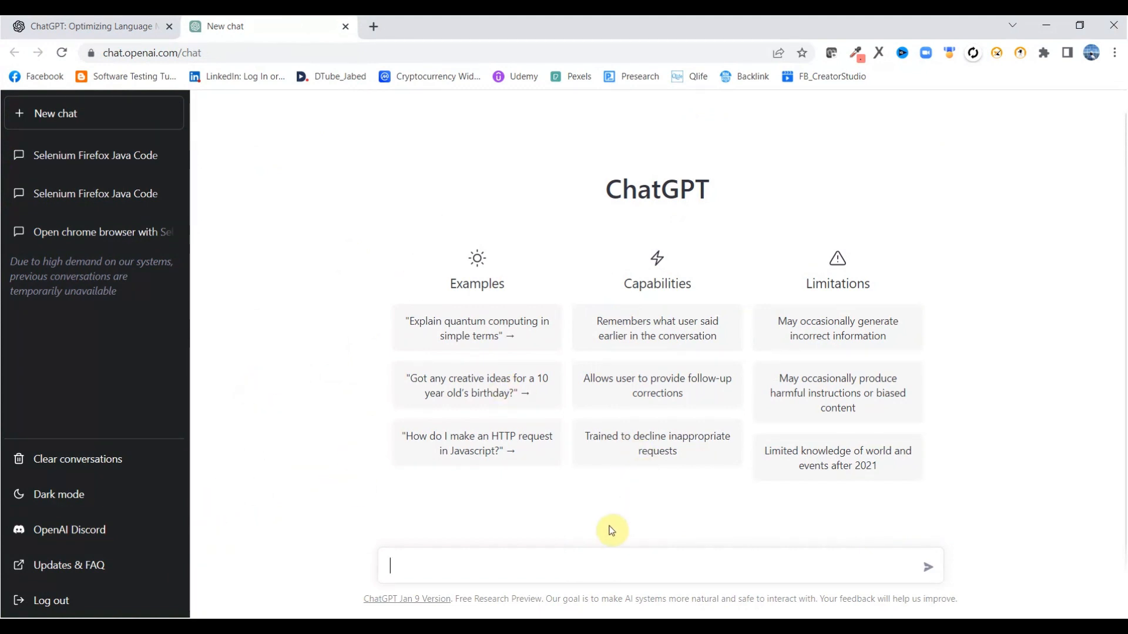
mouse_move(433, 565)
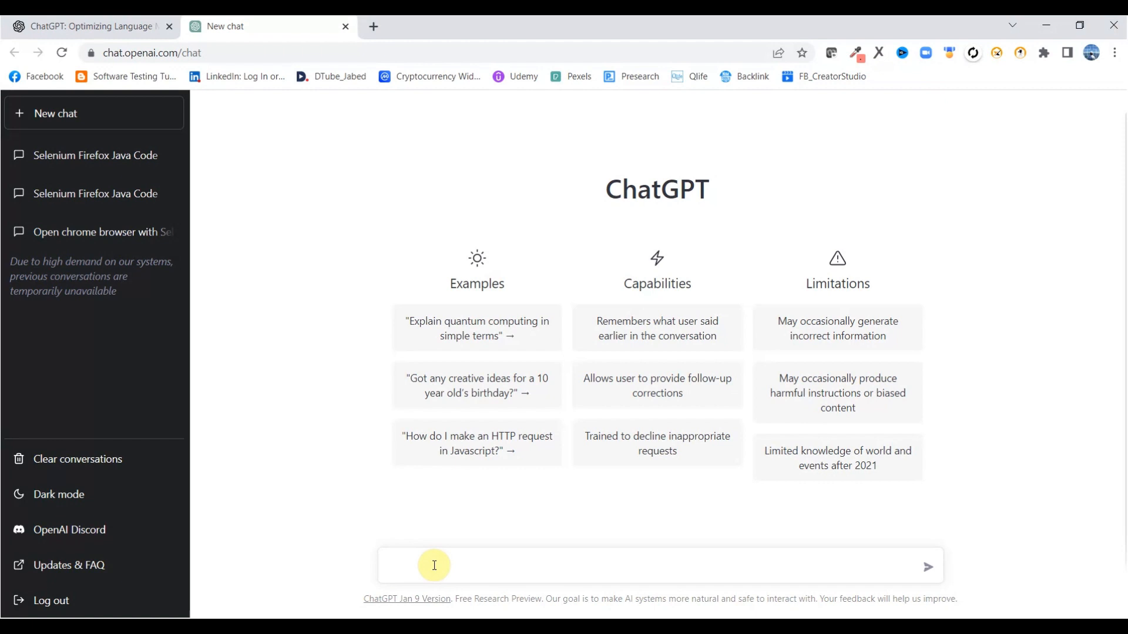
Step: Send ChatGPT the prompt 'Write selenium java code for invoke Firefox Browser'
type("Write")
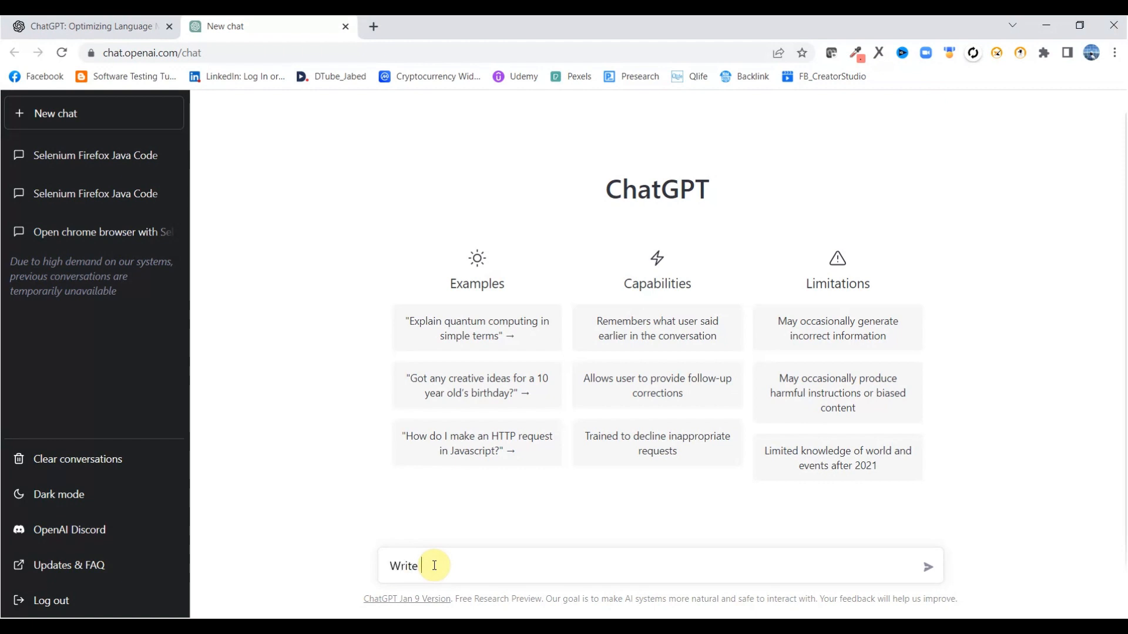
type("selenium java")
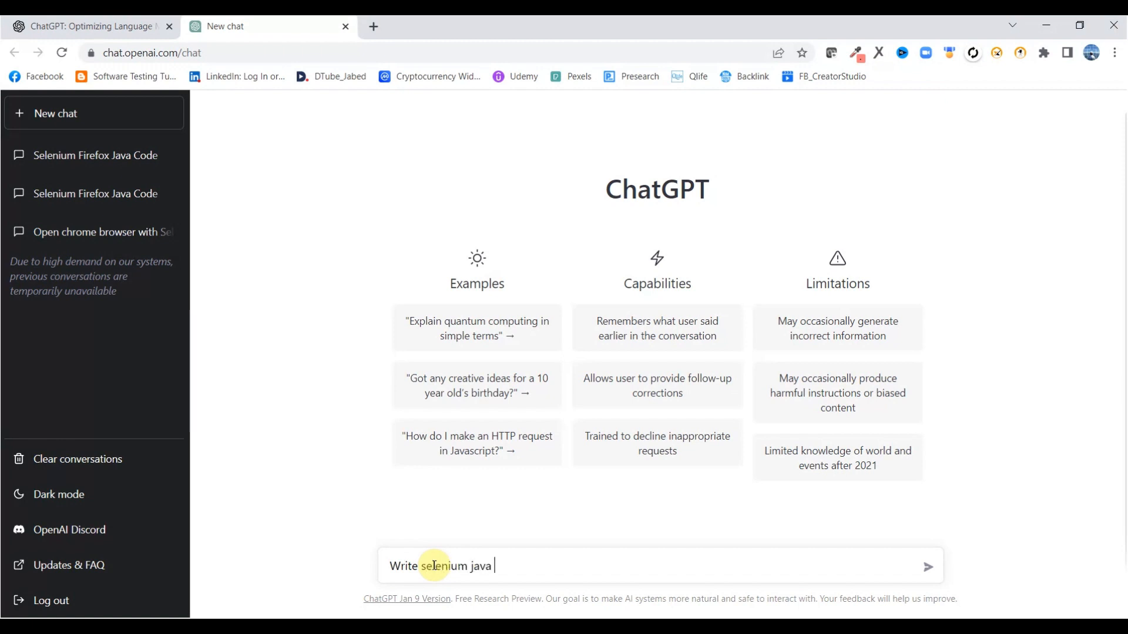
type("code for")
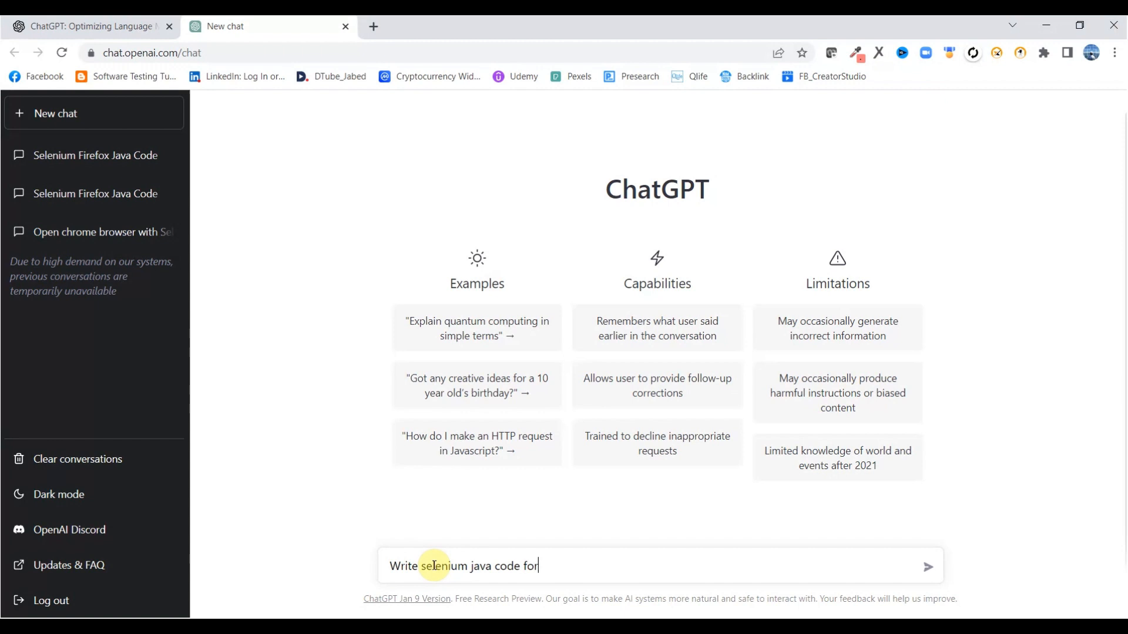
type("invok")
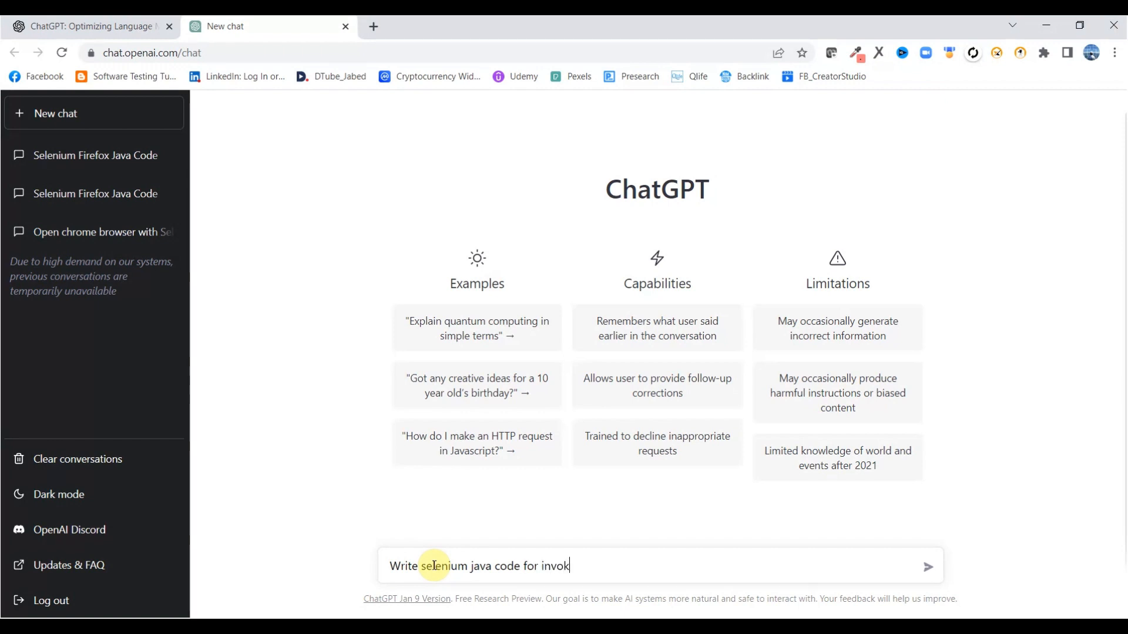
type("e")
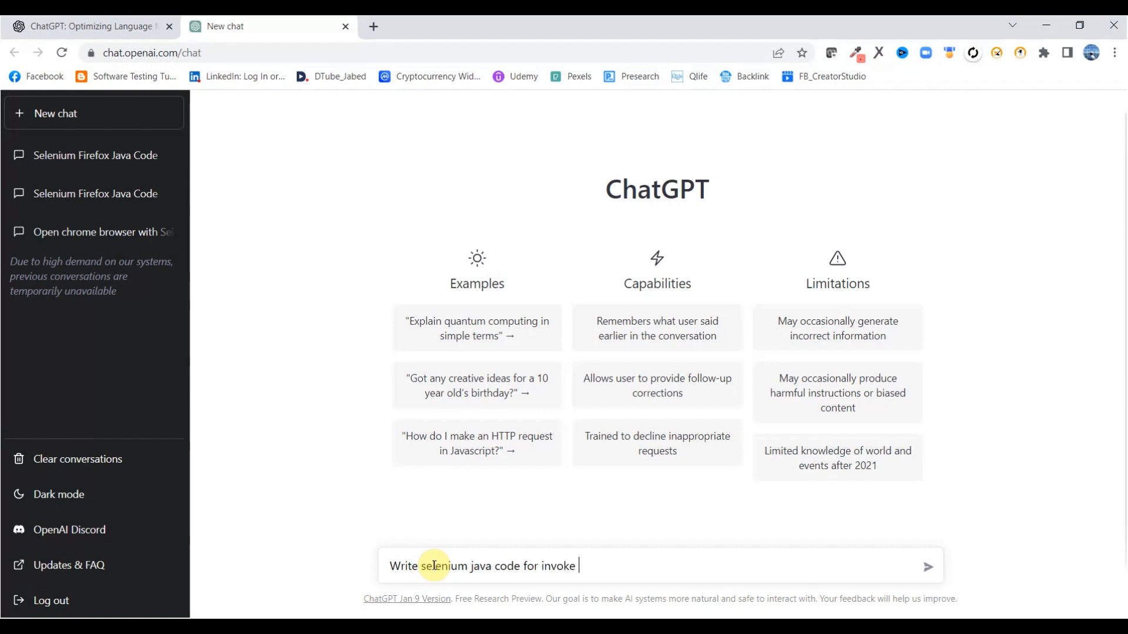
type("Firefox Br")
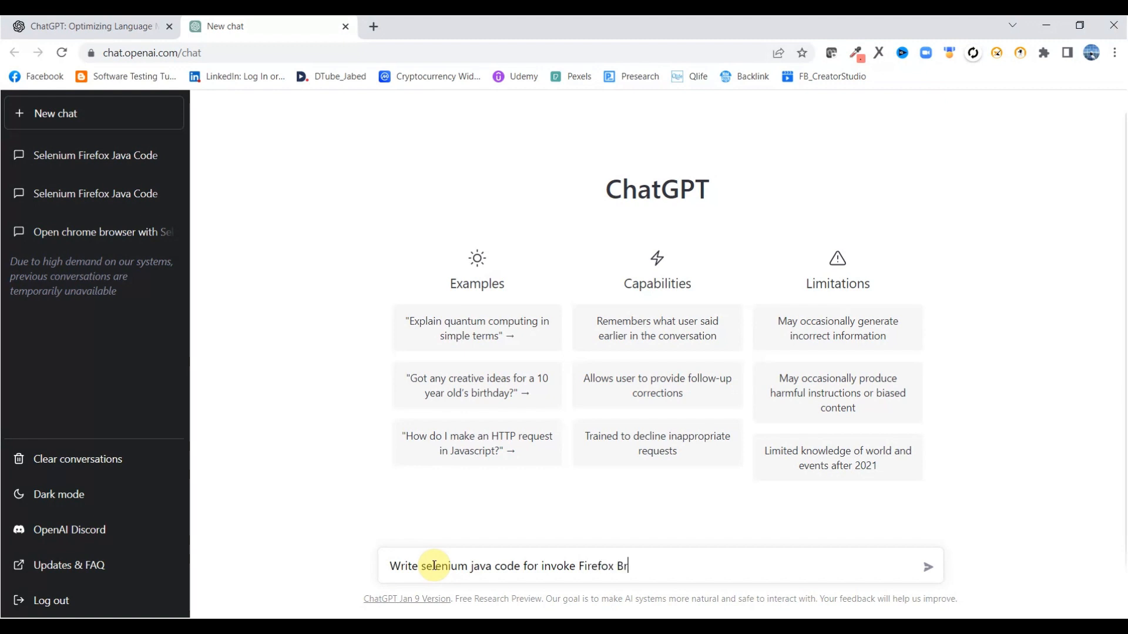
type("owser")
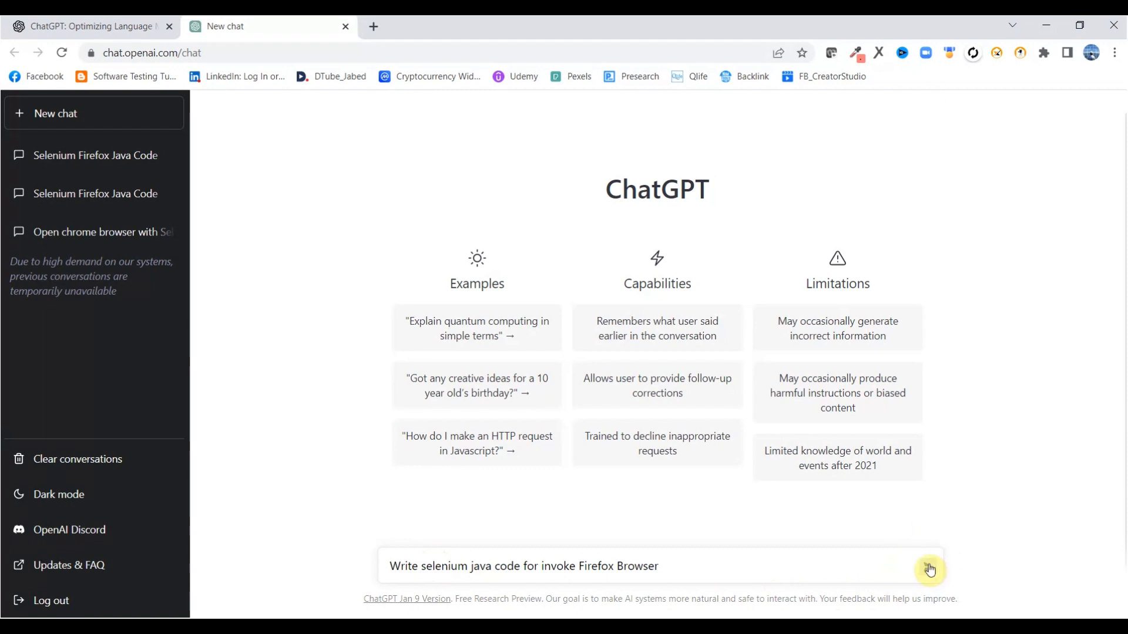
left_click(929, 567)
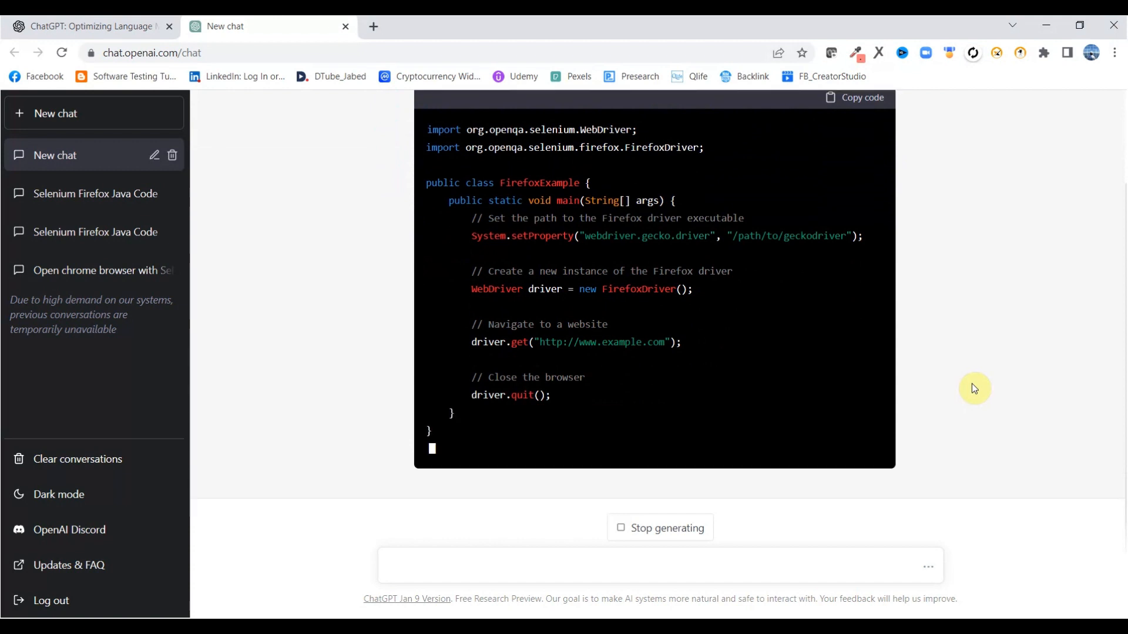
Step: Copy ChatGPT's generated FirefoxDriver Java code block once the answer finishes
scroll("down", 3)
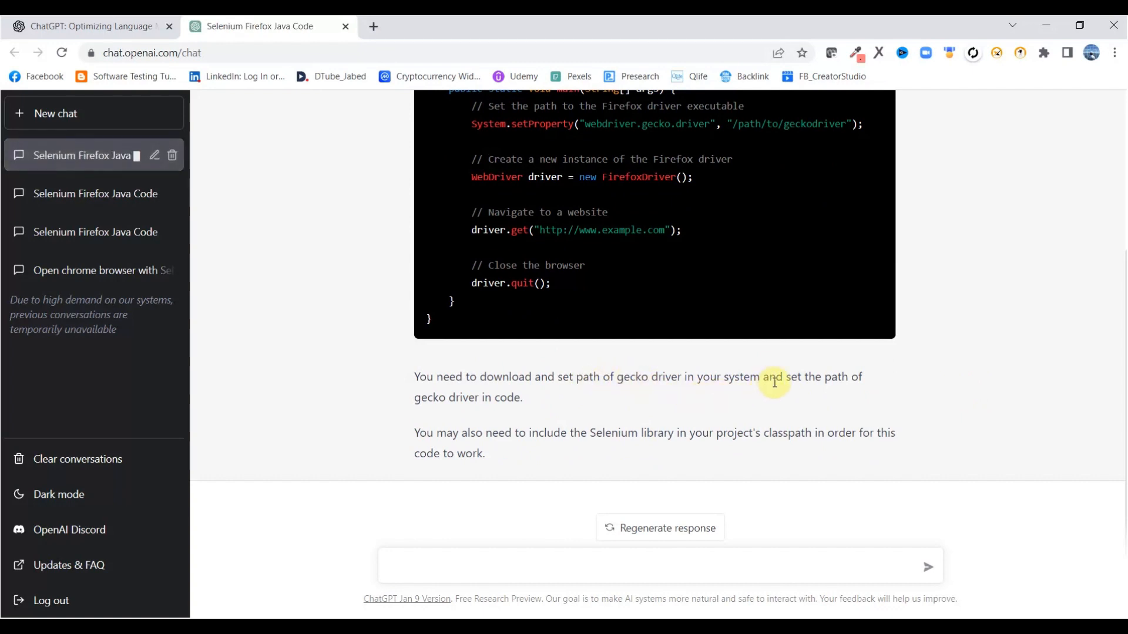
mouse_move(464, 399)
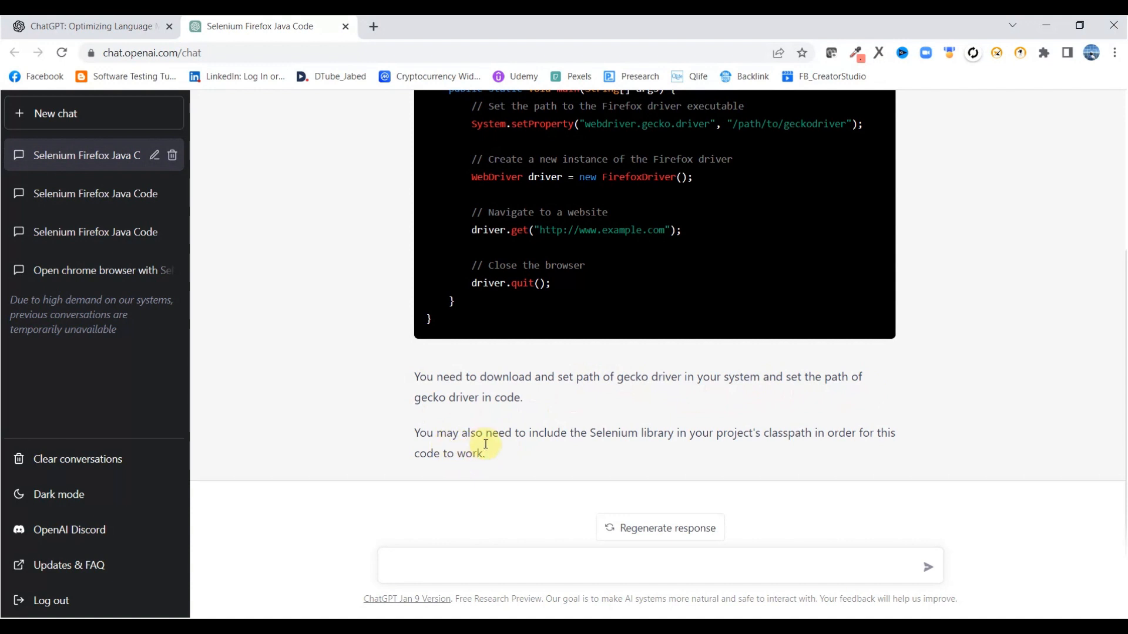
mouse_move(708, 449)
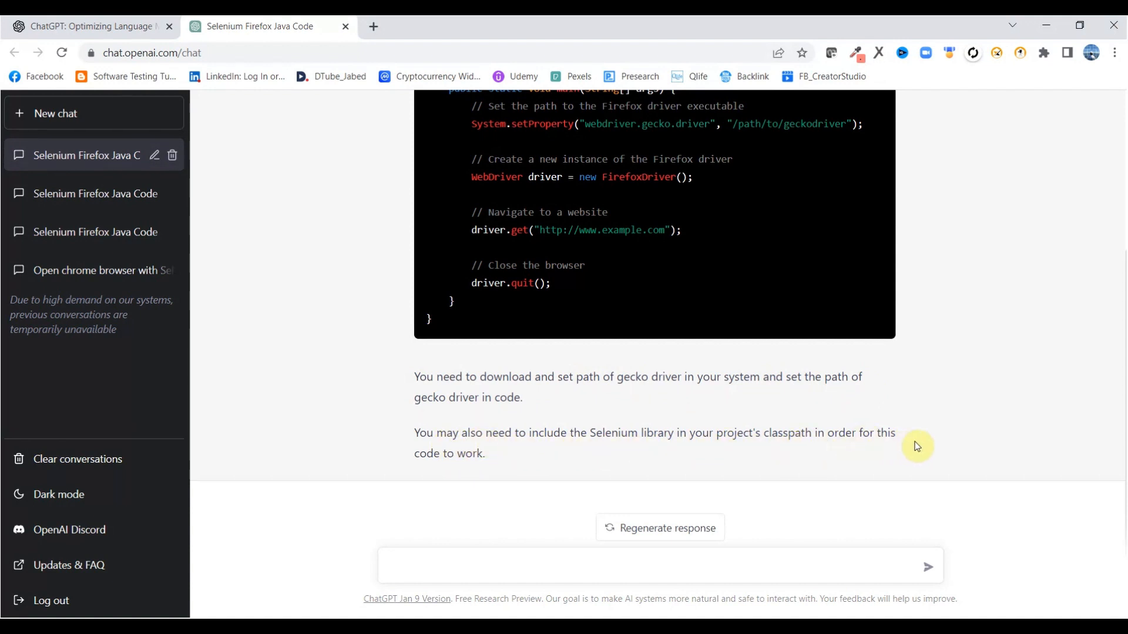
mouse_move(949, 430)
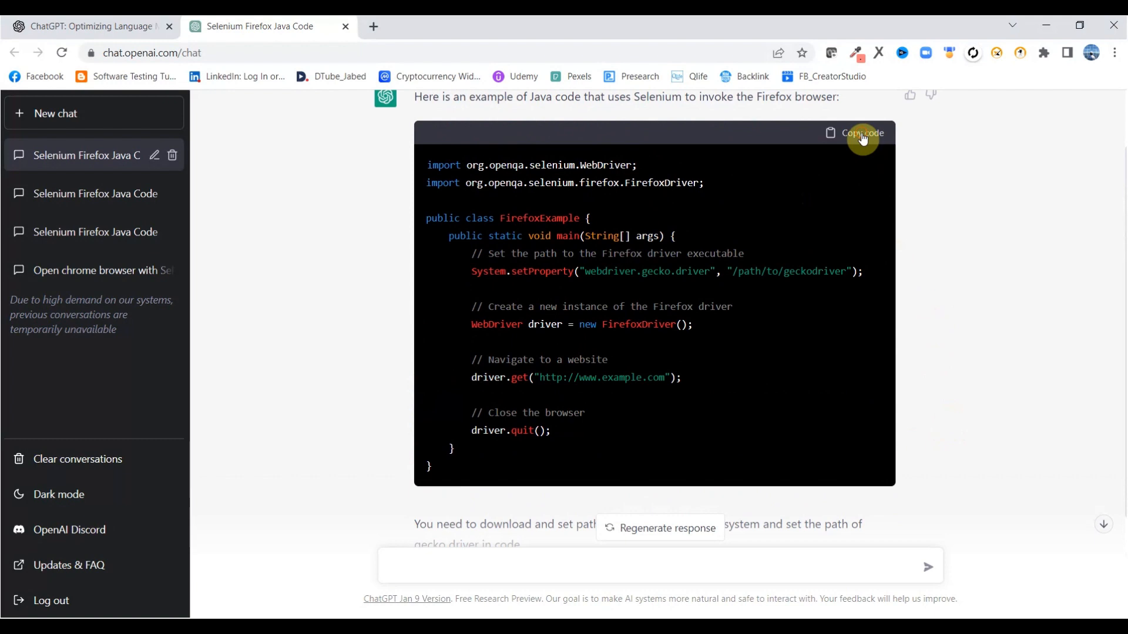
left_click(856, 133)
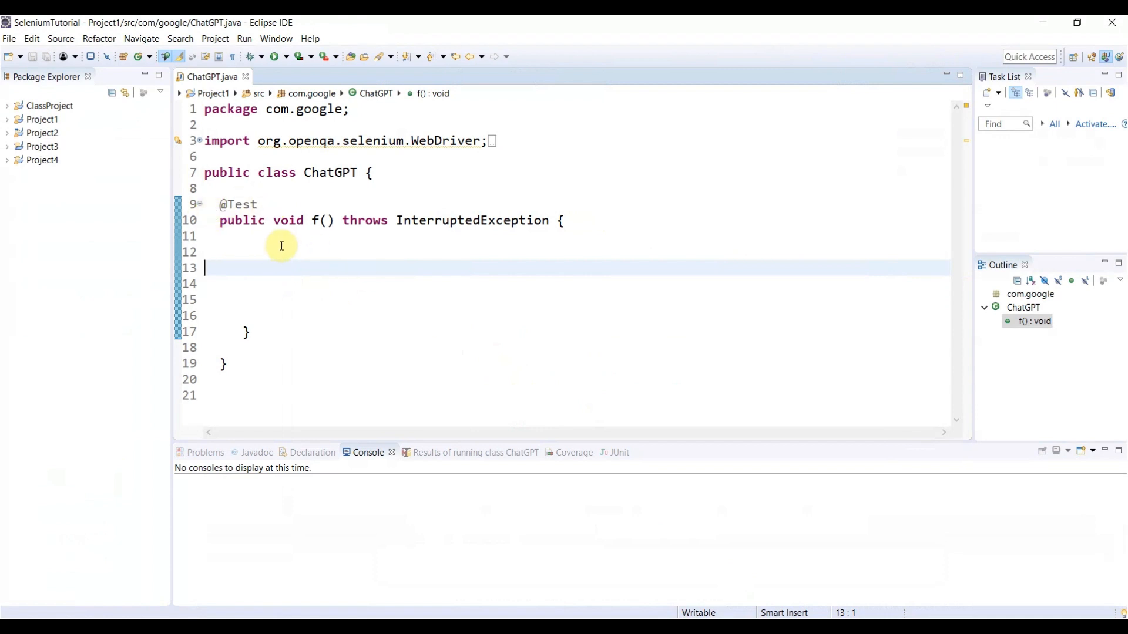
Step: Paste the FirefoxDriver code into f() and strip its import, class, main lines and extra braces
left_click(275, 252)
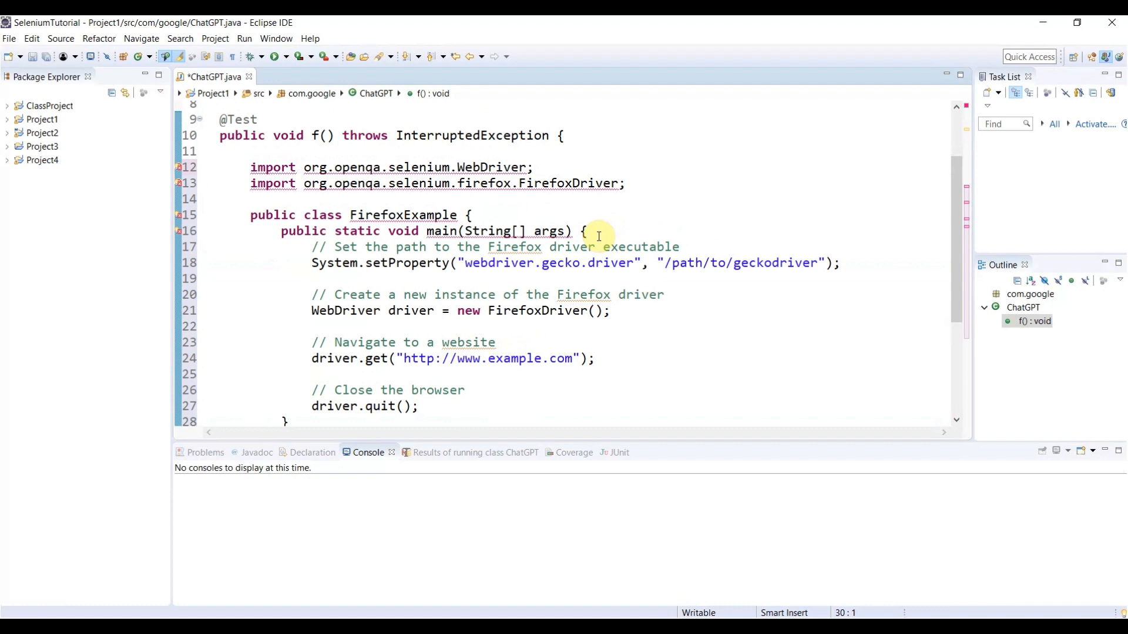
left_click_drag(597, 231, 250, 167)
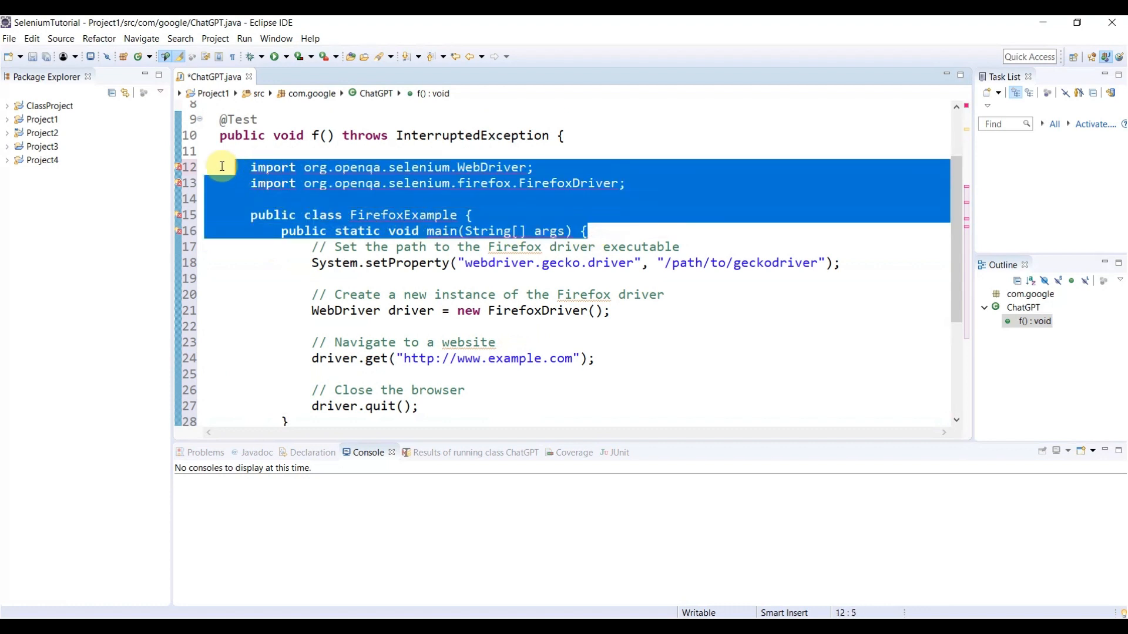
key("Delete")
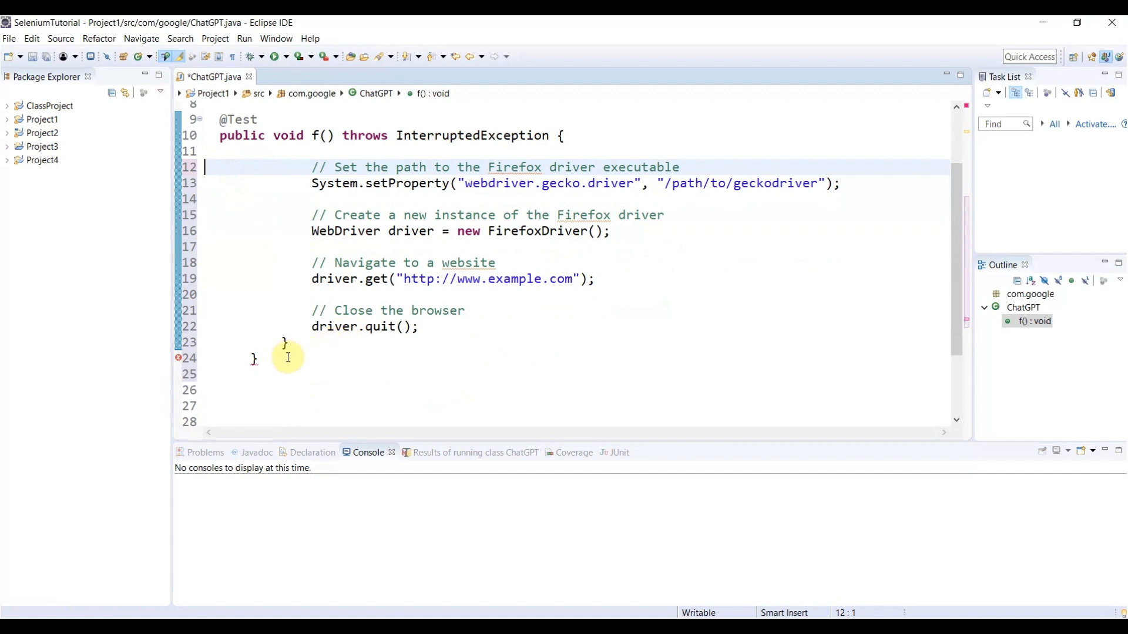
left_click_drag(287, 358, 285, 342)
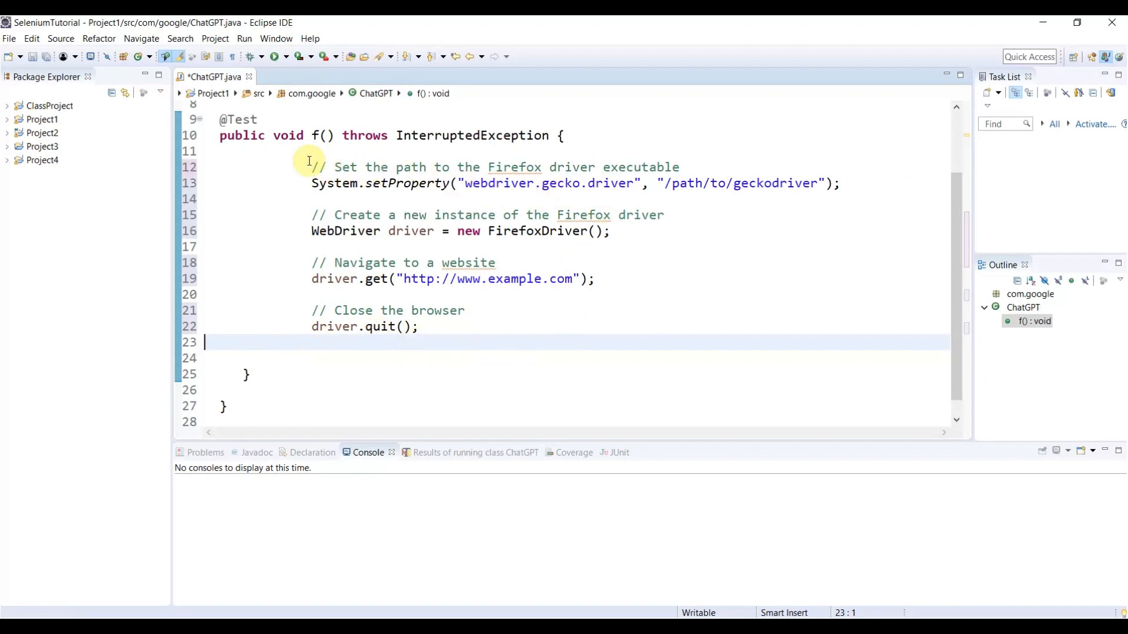
mouse_move(657, 167)
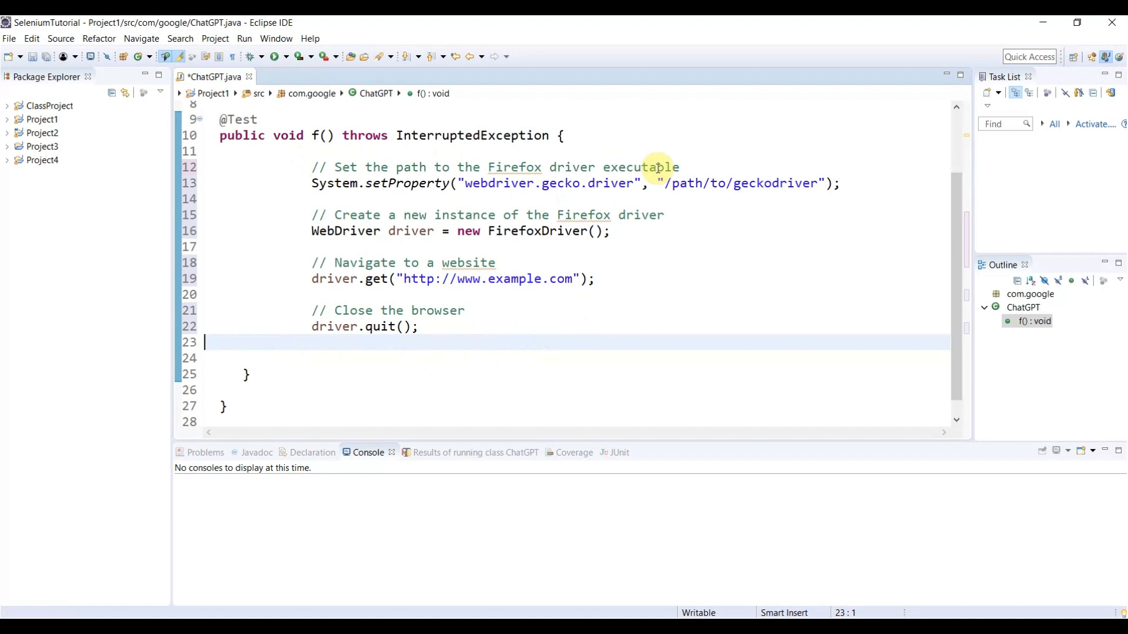
mouse_move(555, 301)
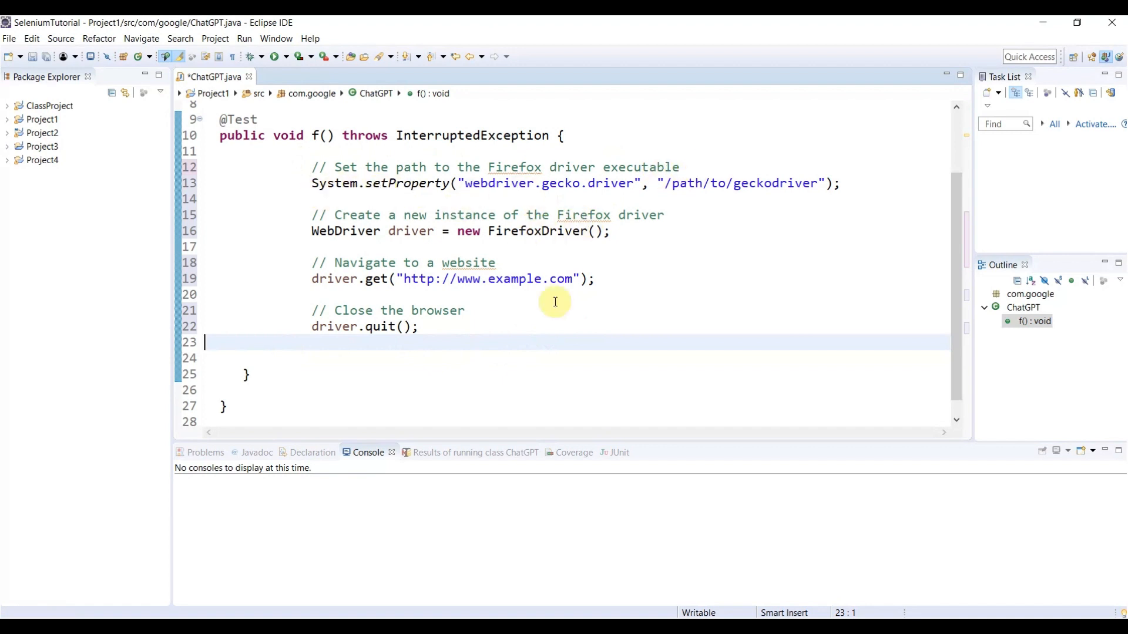
mouse_move(679, 258)
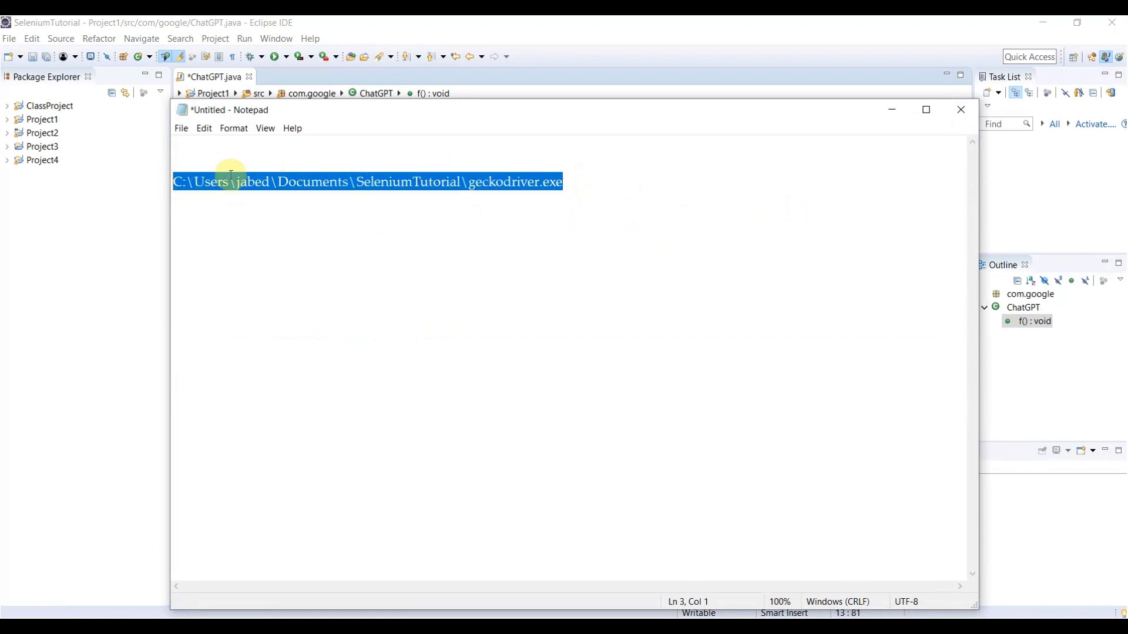
Step: Copy the local geckodriver.exe path from the Notepad file
right_click(230, 180)
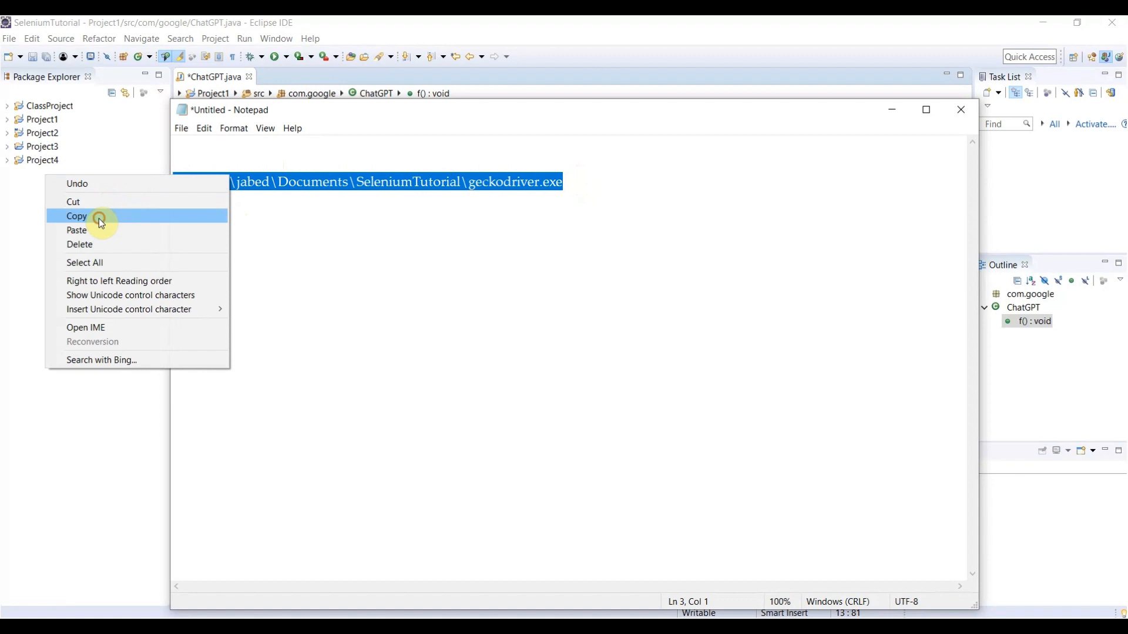
left_click(77, 215)
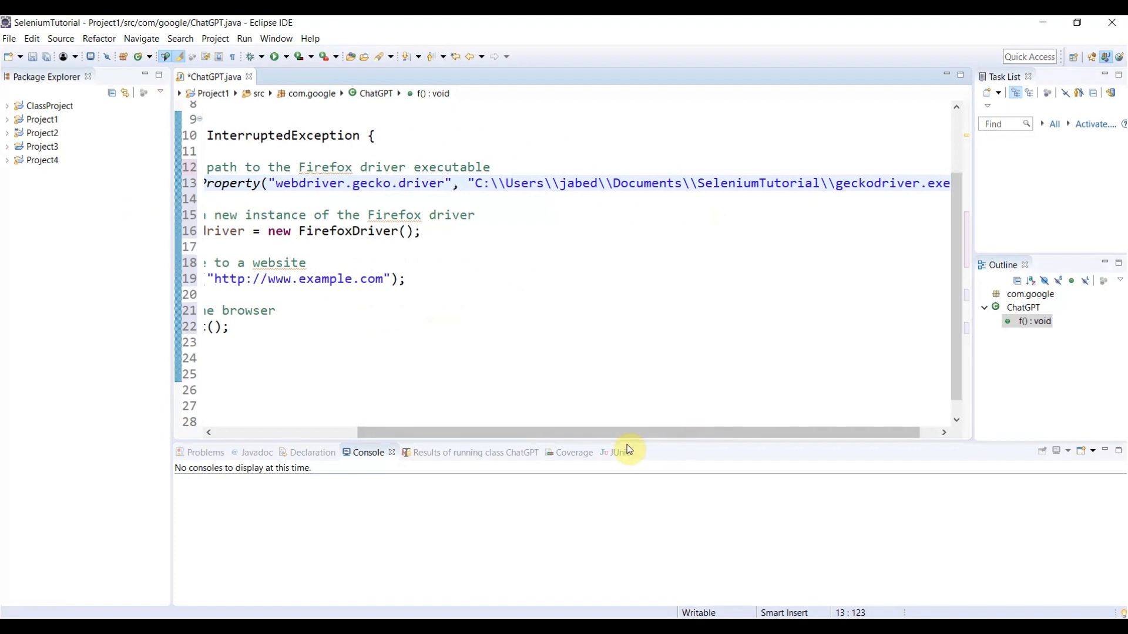
scroll("left", 3)
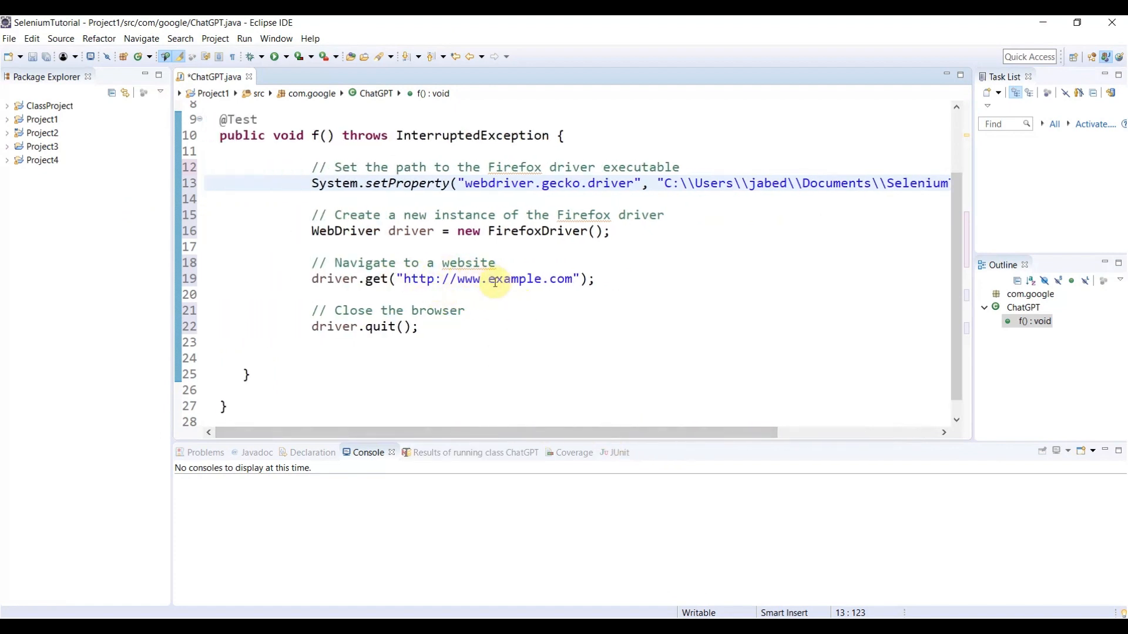
left_click(488, 279)
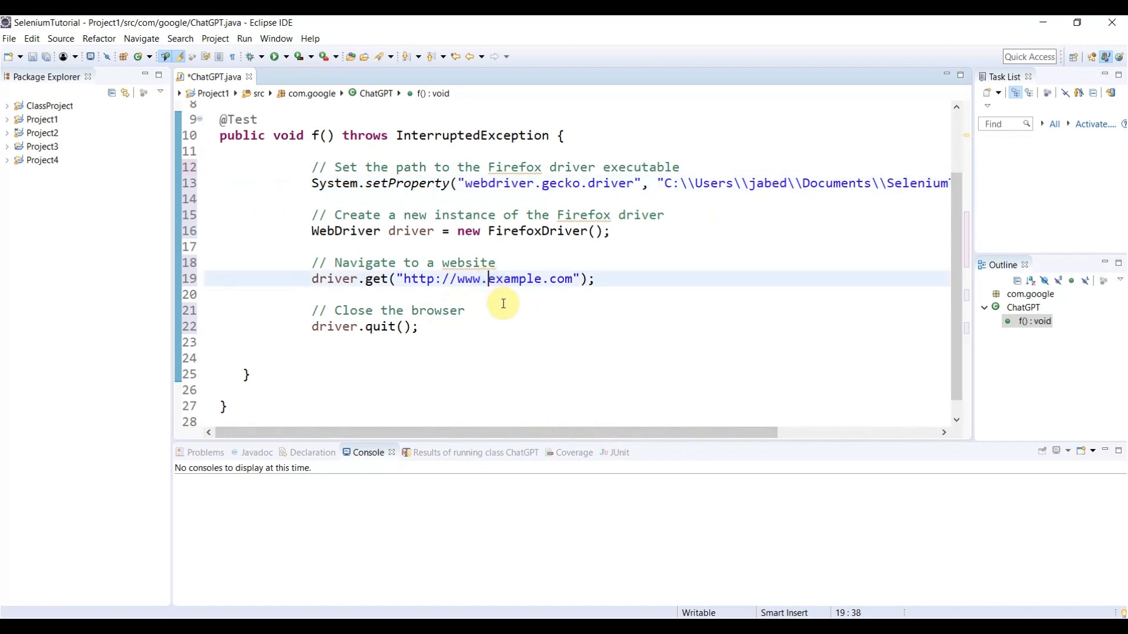
key("BackSpace")
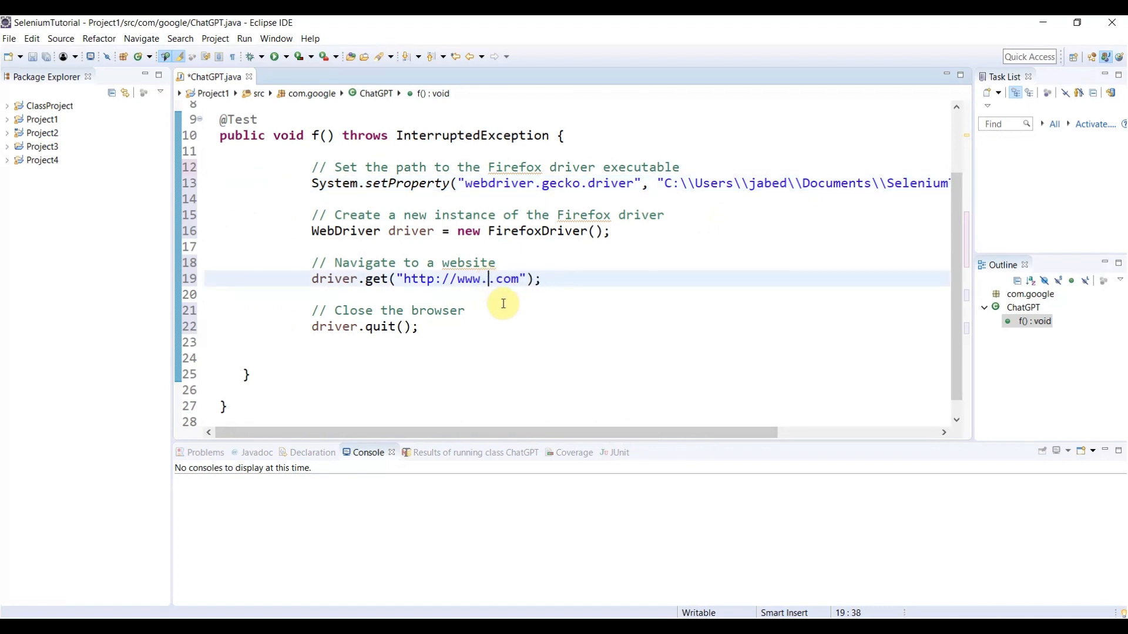
type("goog")
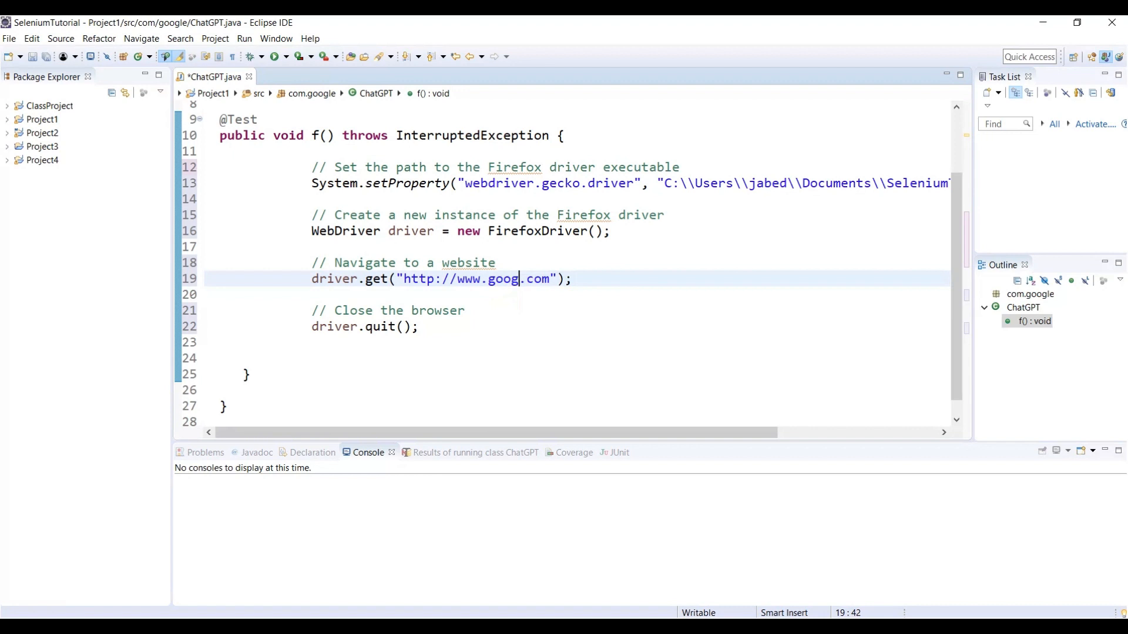
type("le")
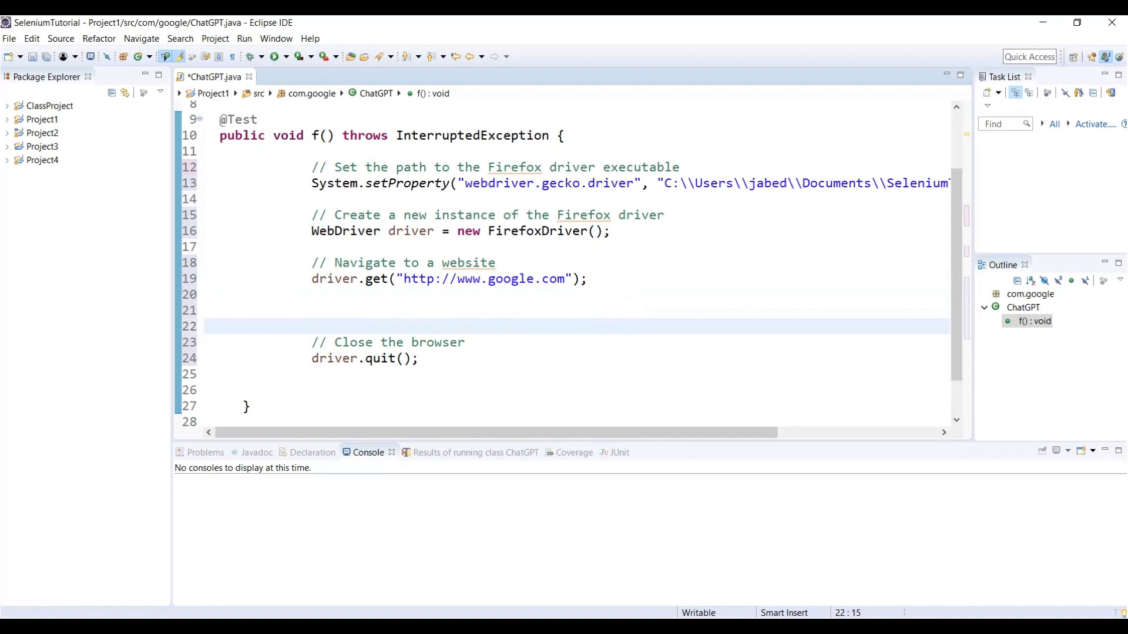
Step: Add Thread.sleep(5000); before the browser is closed
type("Thread")
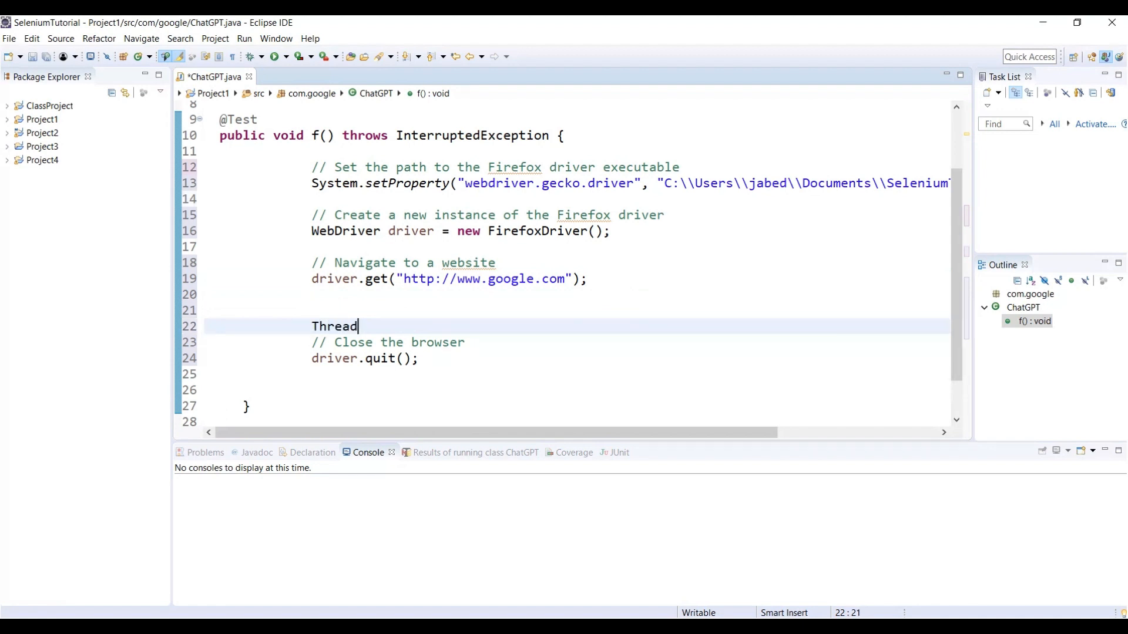
type(".sleep(arg0);")
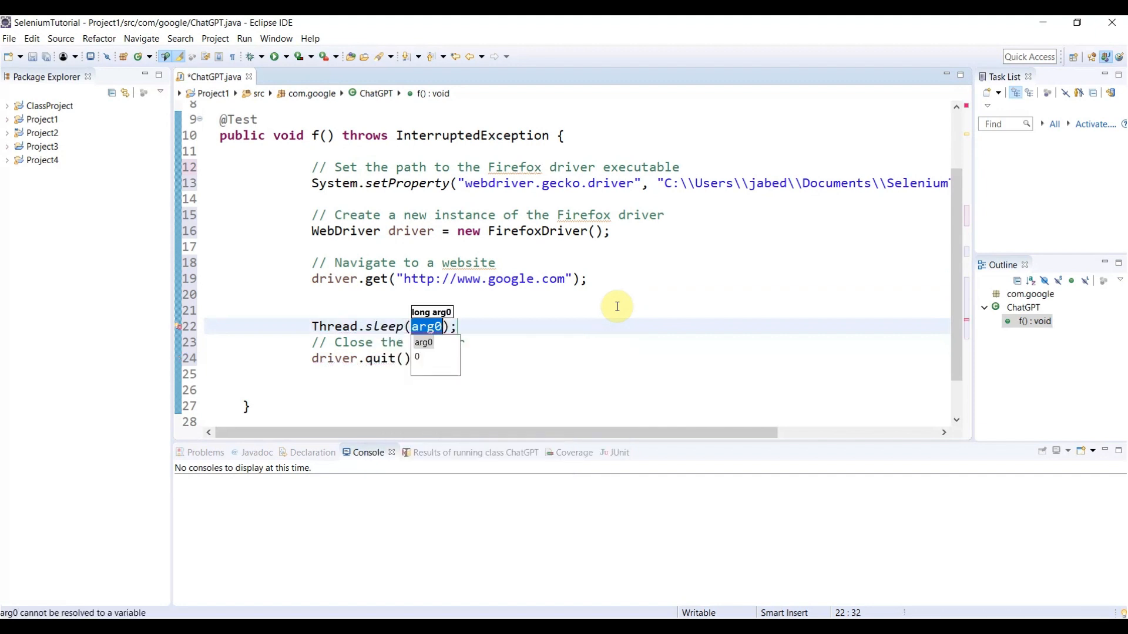
type("5")
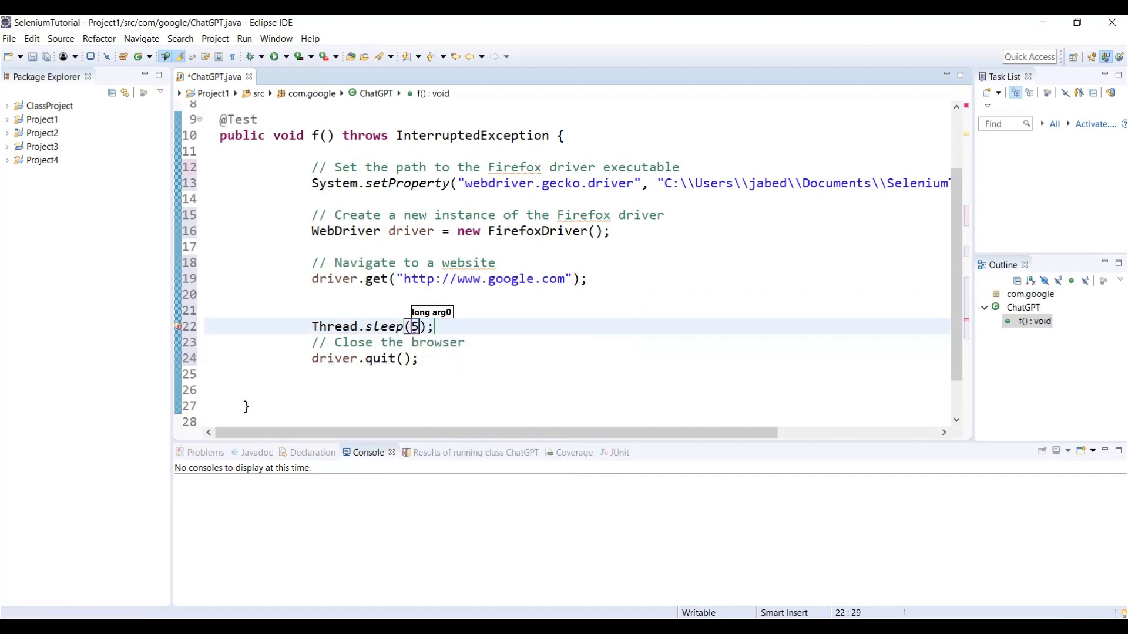
type("000")
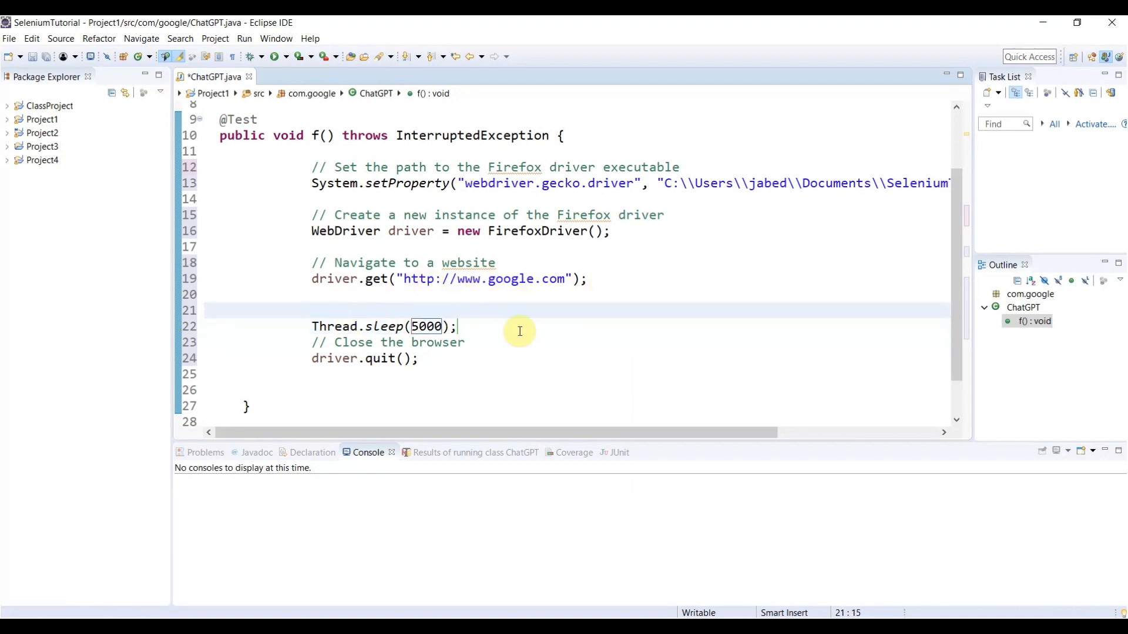
Step: Add a println statement printing "Firefox Invoked with Google HomePage" using the syso shortcut
type("syso")
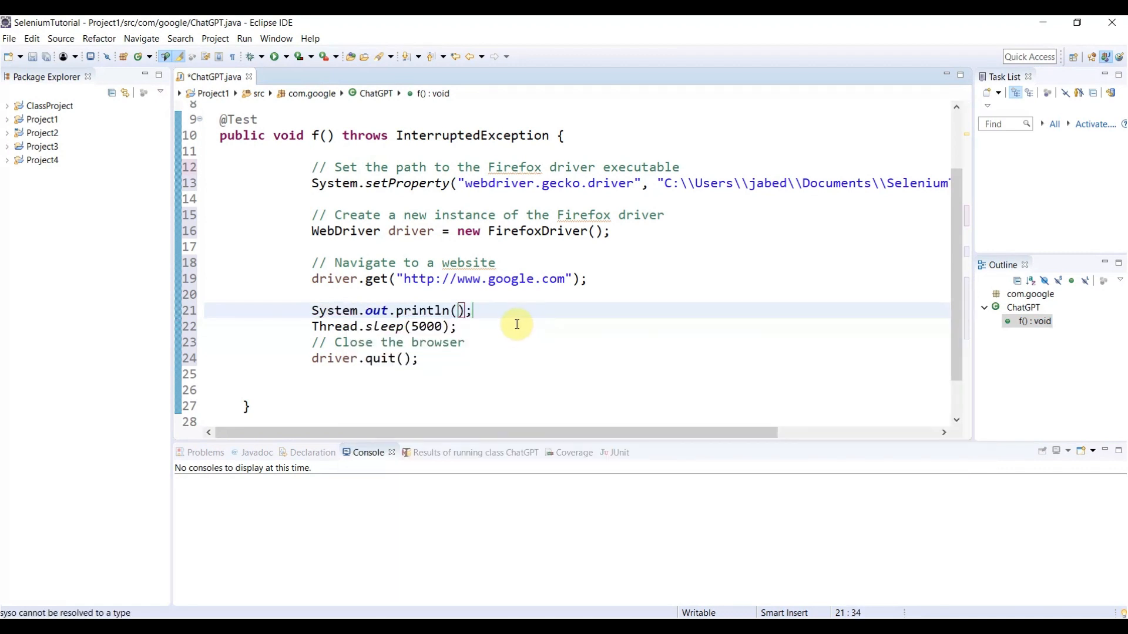
type("\"\"")
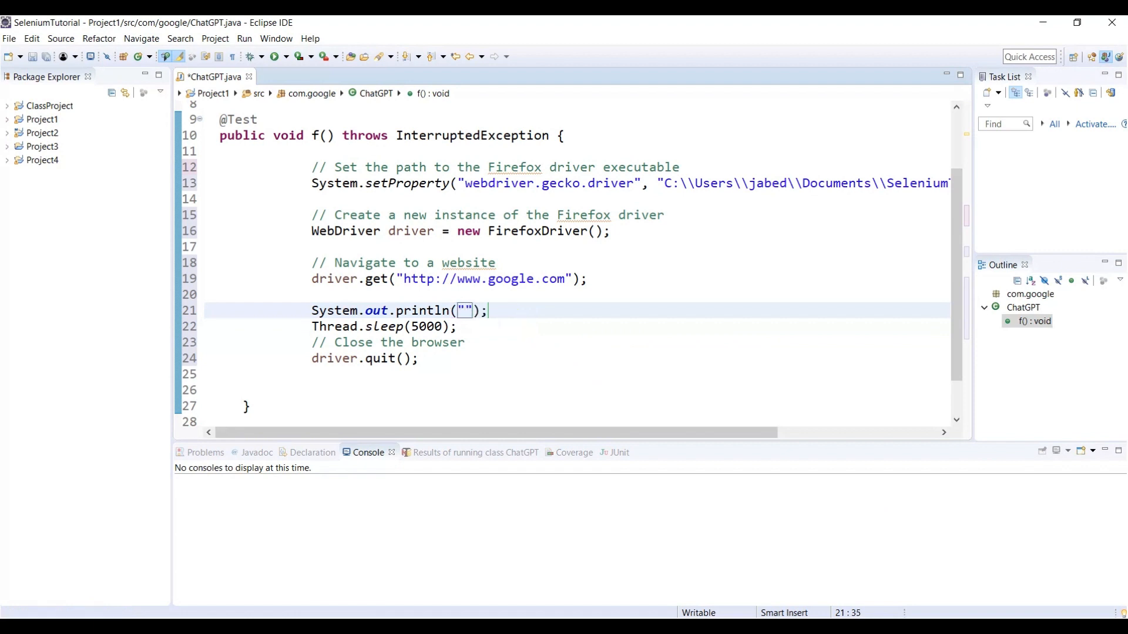
type("Firefox Inv")
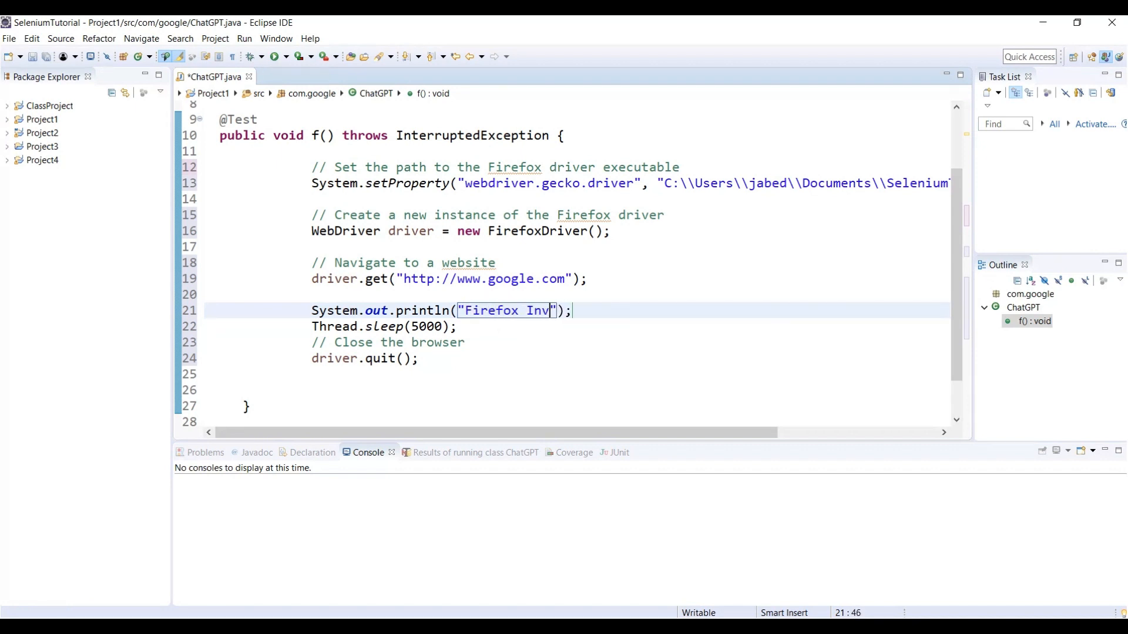
type("oked with Goo")
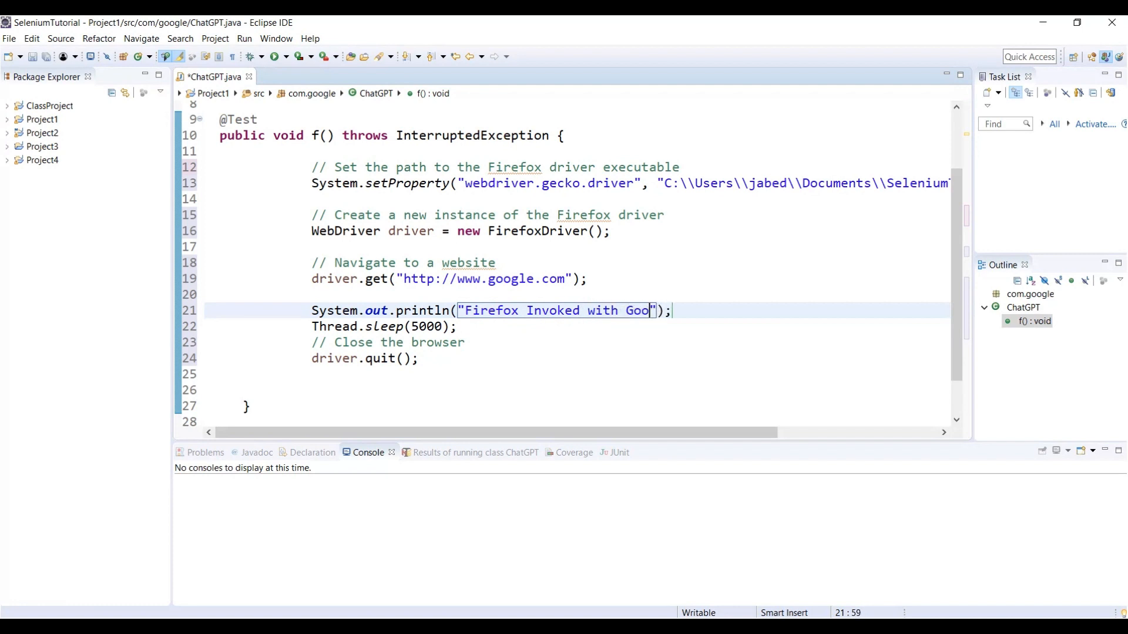
type("gle Home")
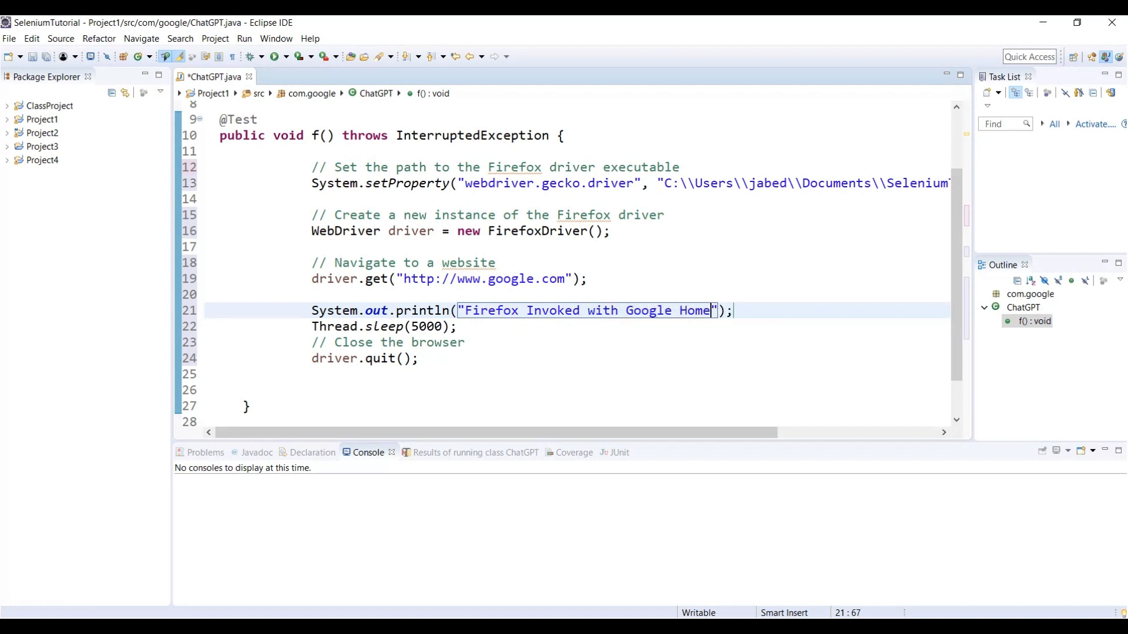
type("Page")
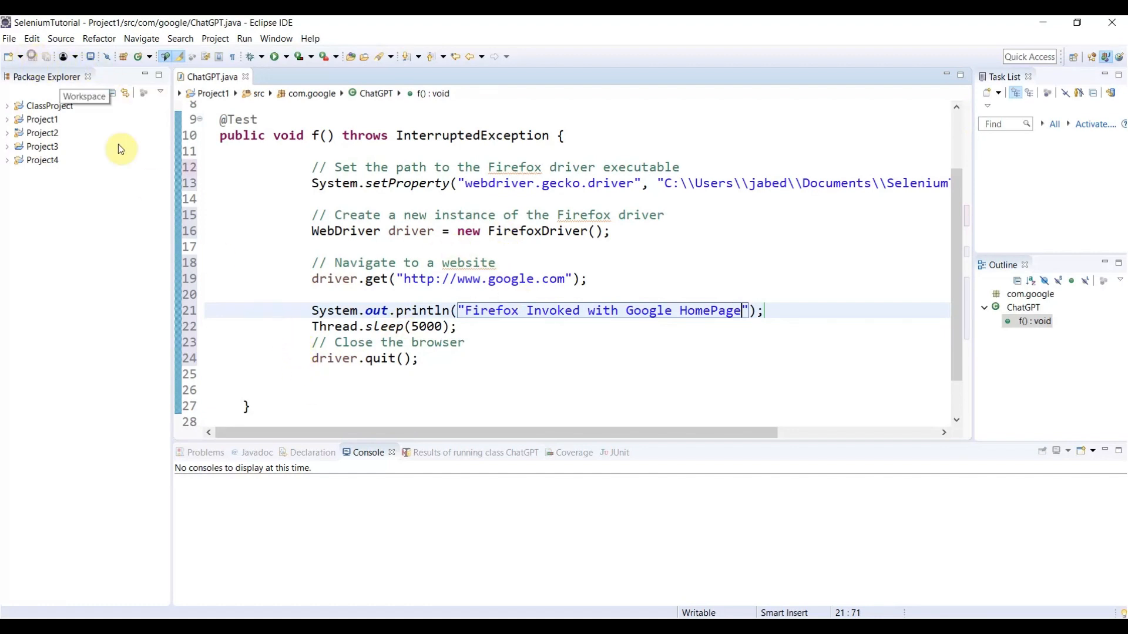
mouse_move(637, 257)
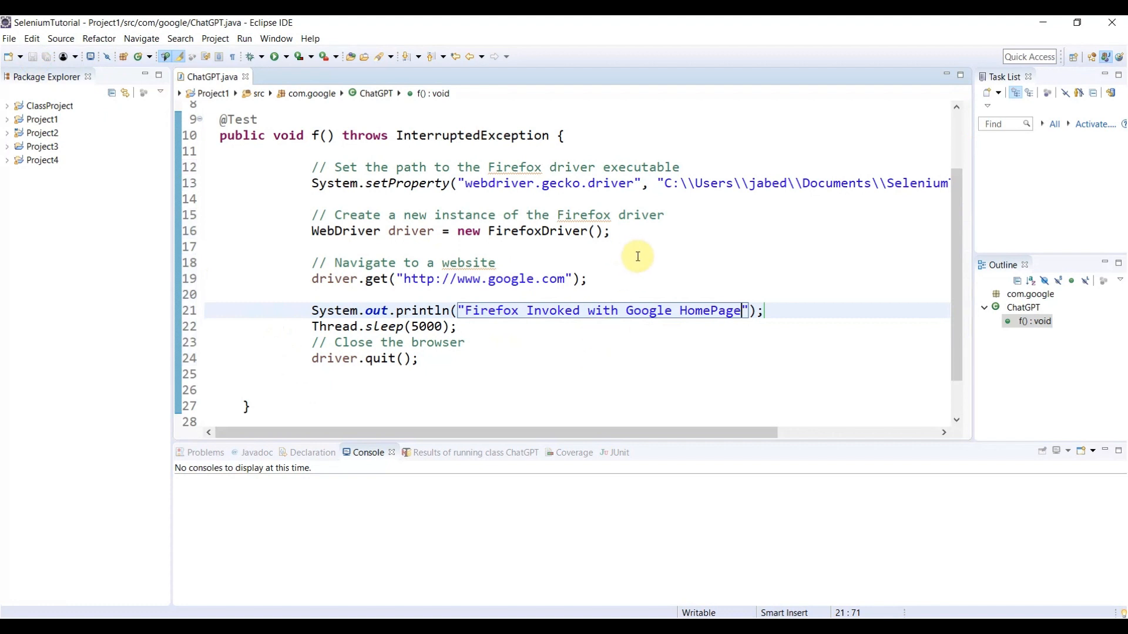
mouse_move(536, 253)
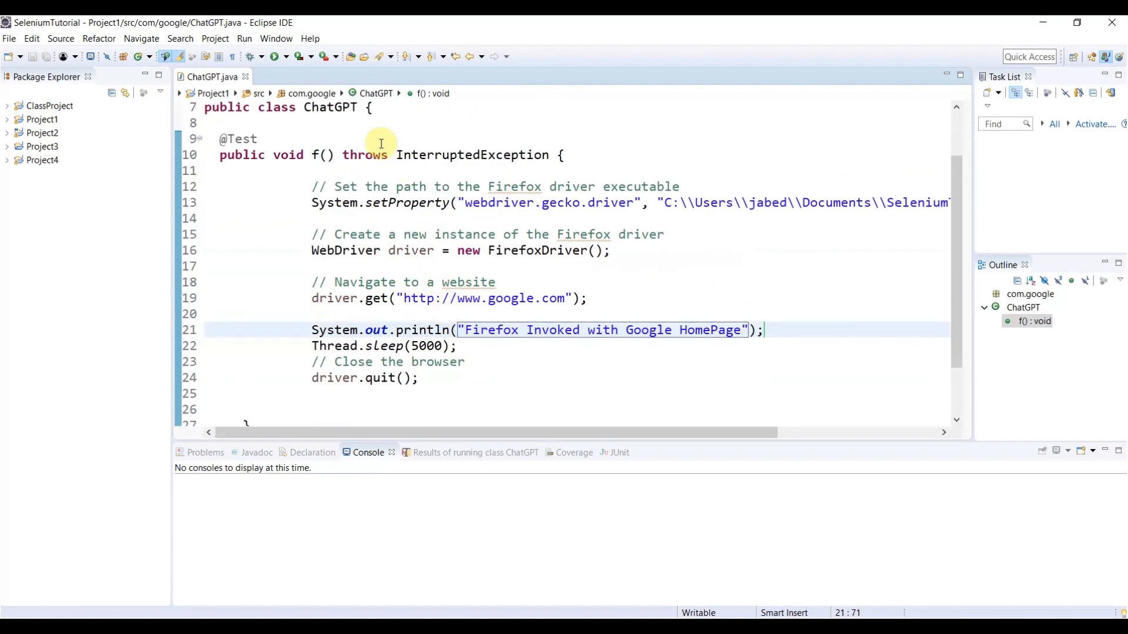
mouse_move(343, 132)
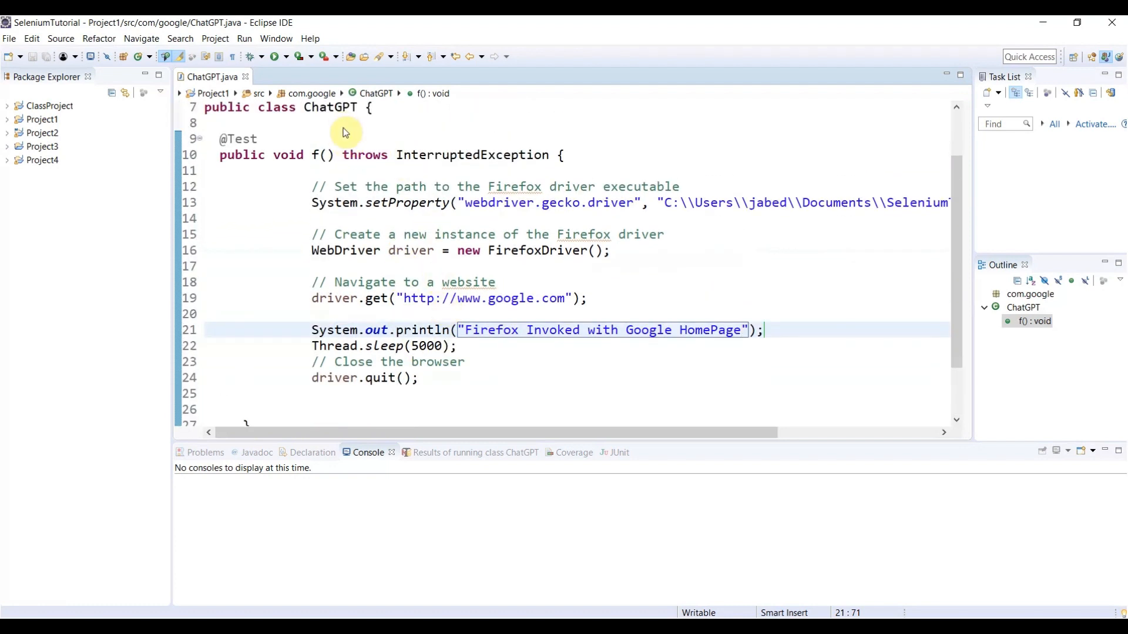
Step: Run the ChatGPT class with Run As > TestNG Test
right_click(343, 132)
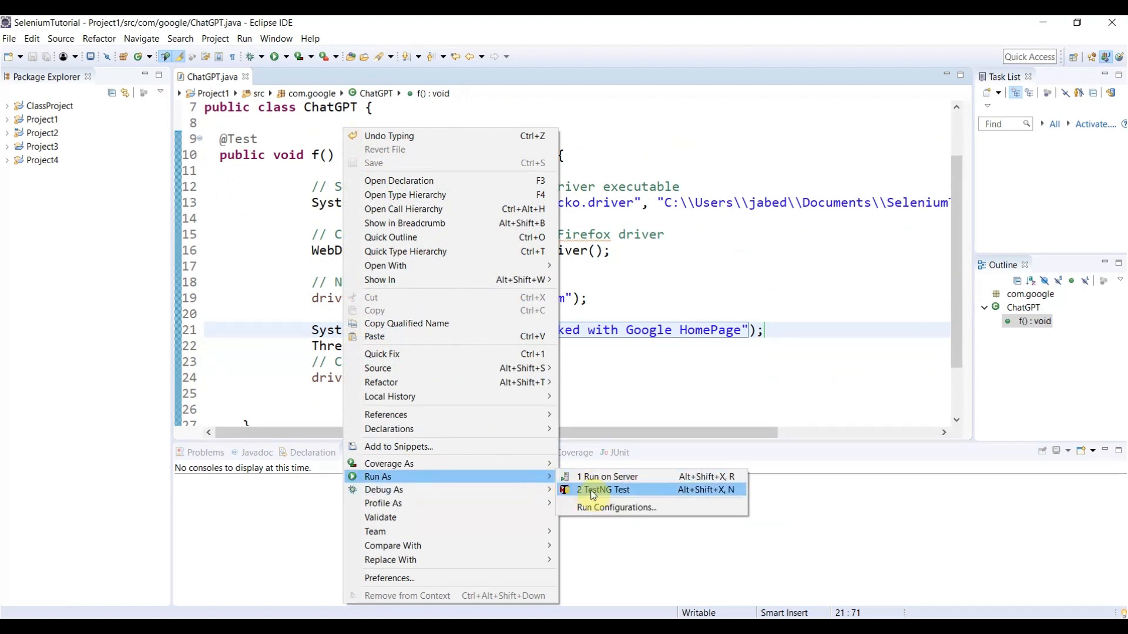
left_click(602, 490)
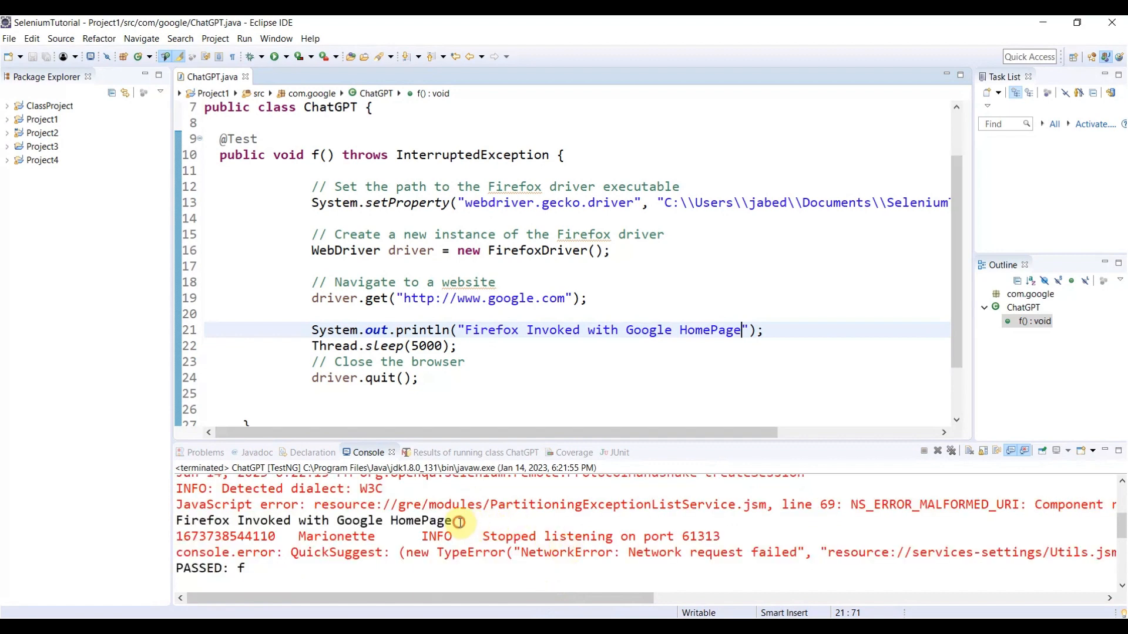
double_click(313, 520)
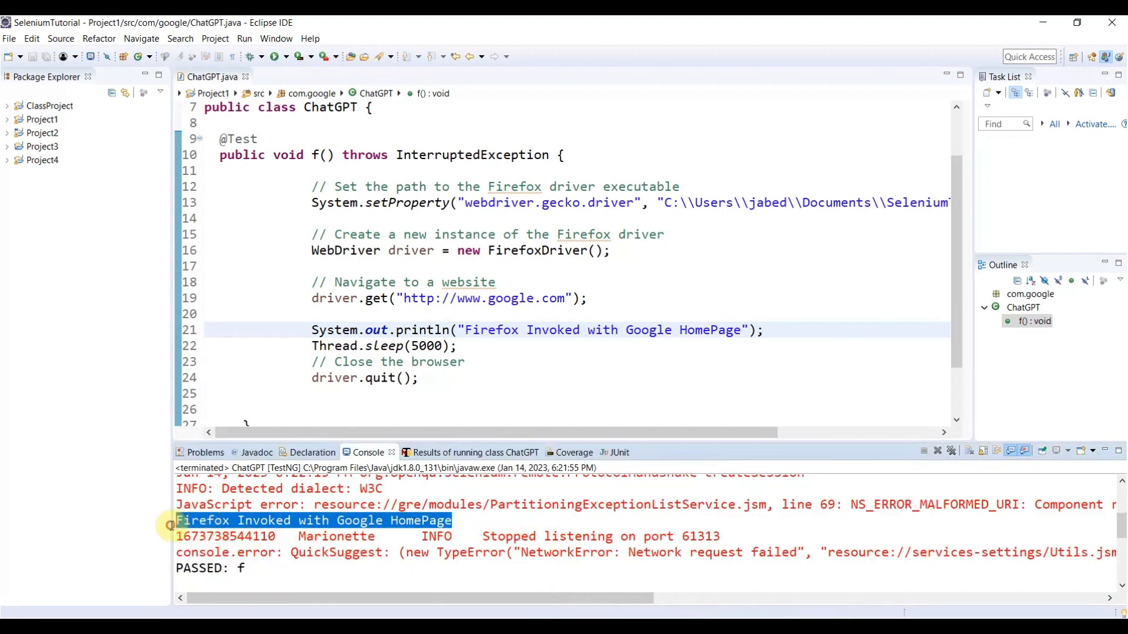
mouse_move(275, 336)
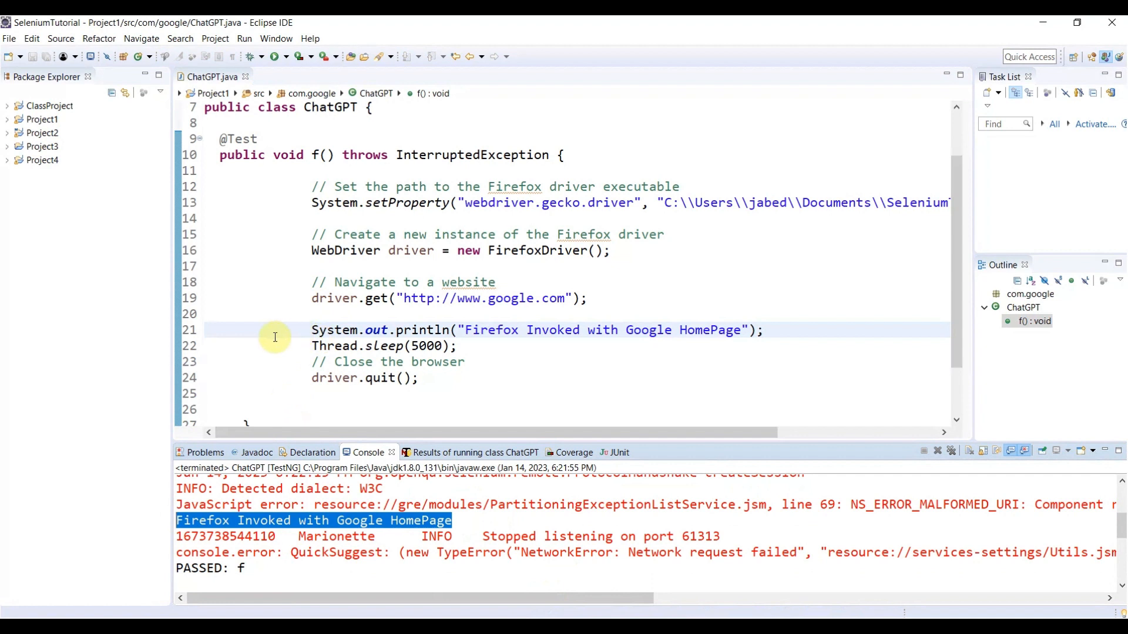
mouse_move(379, 578)
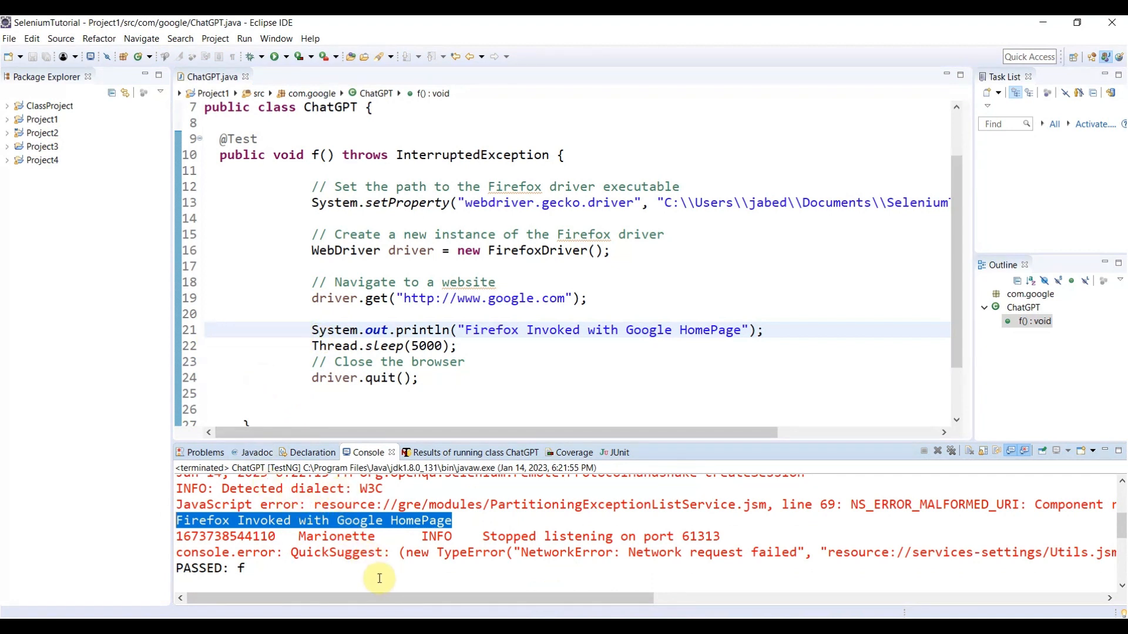
mouse_move(615, 504)
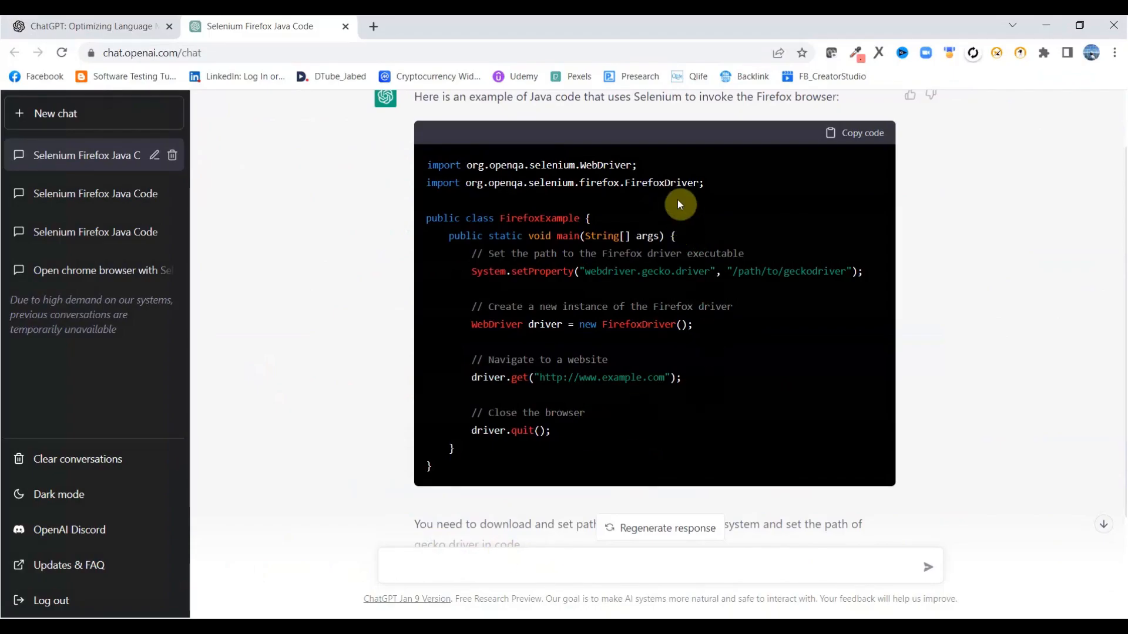
mouse_move(689, 404)
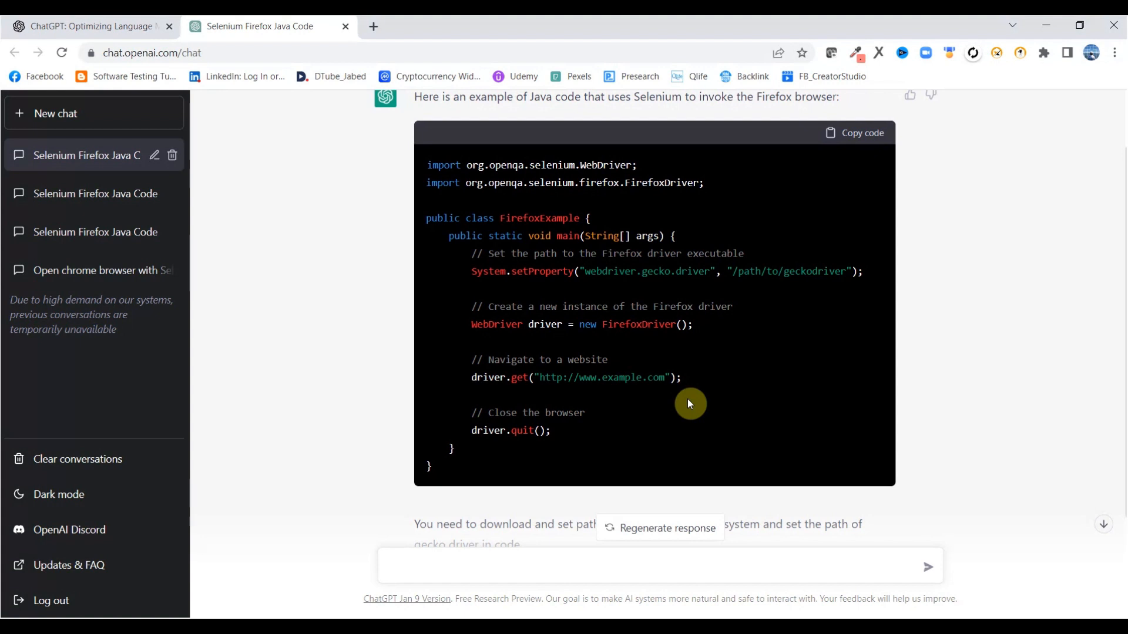
mouse_move(735, 489)
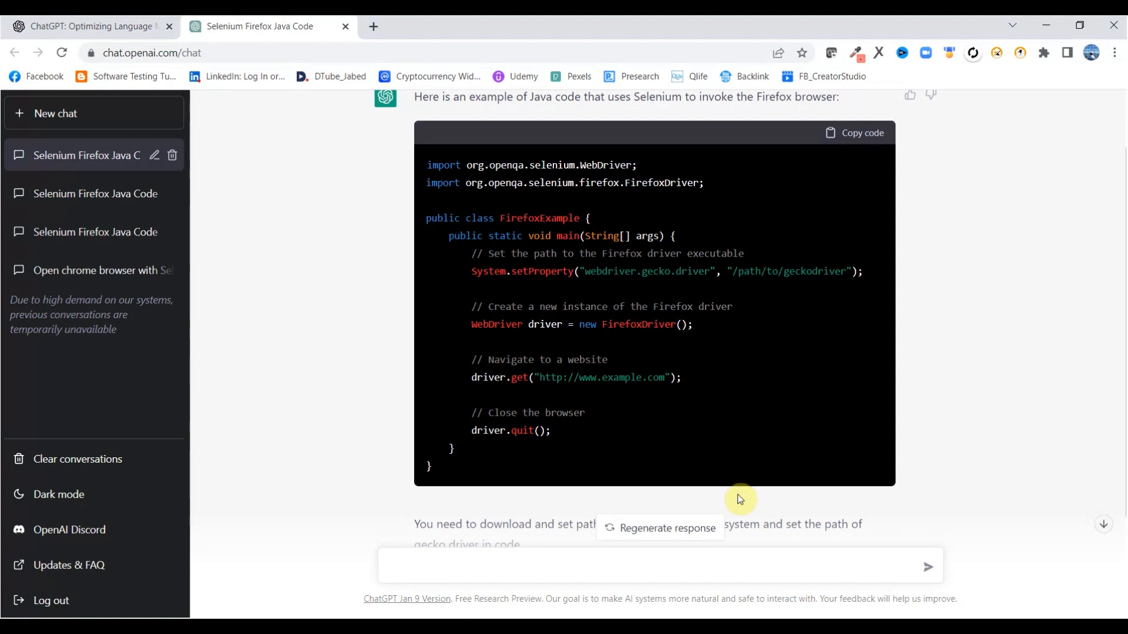
mouse_move(937, 430)
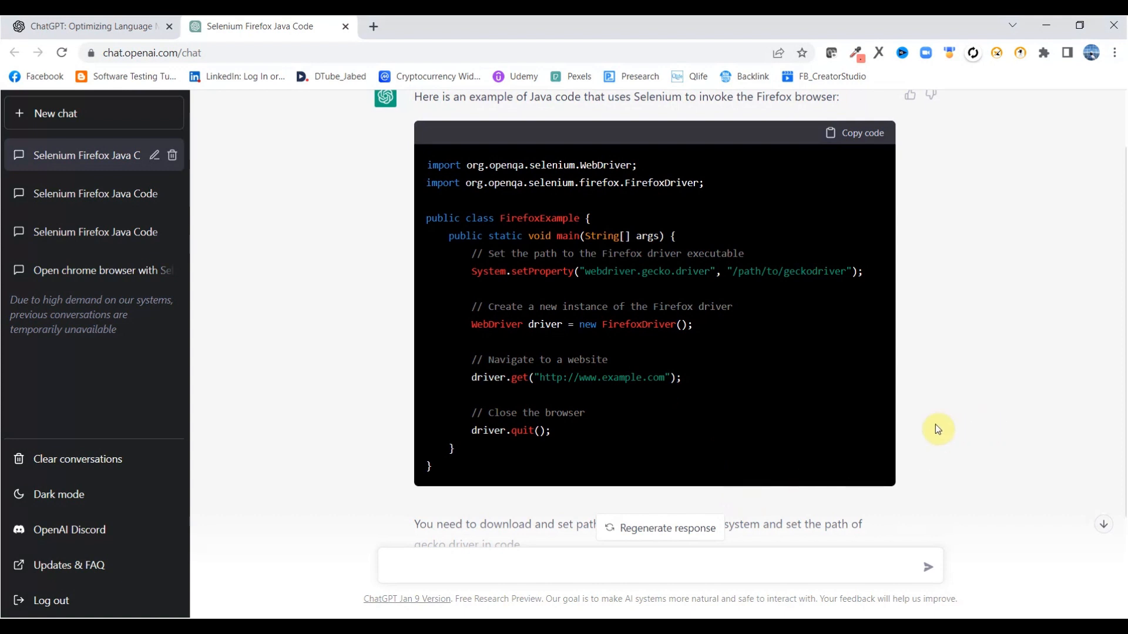
Step: Scroll ChatGPT's Firefox answer down to its geckodriver path and classpath notes
scroll("down", 3)
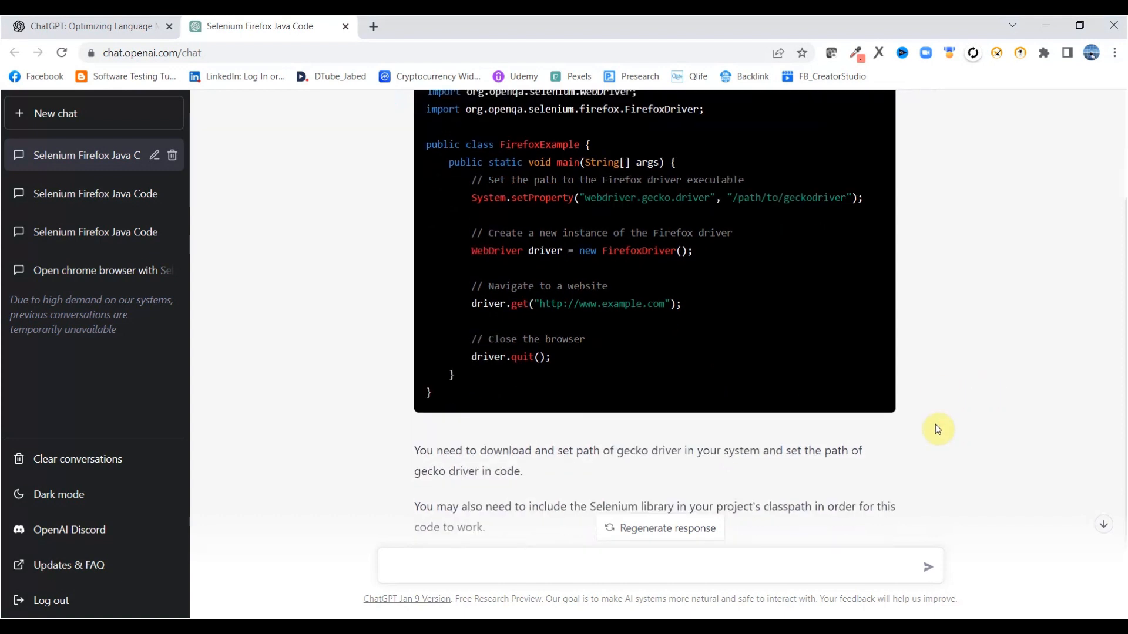